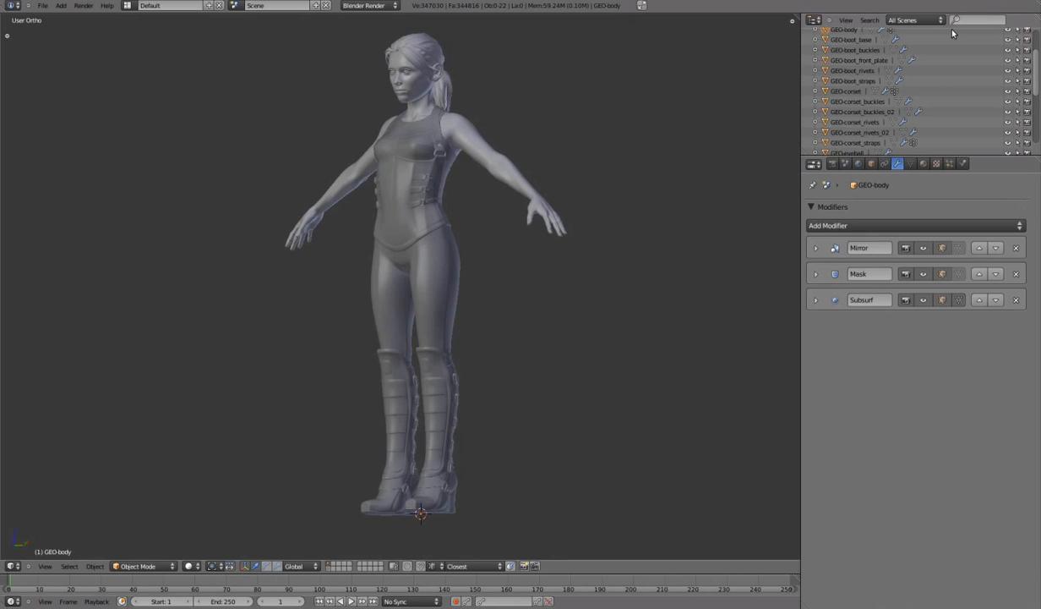
# Step: Select the boot buckles, then the corset rivets, to check their mirror and subdivision modifiers
pyautogui.click(854, 51)
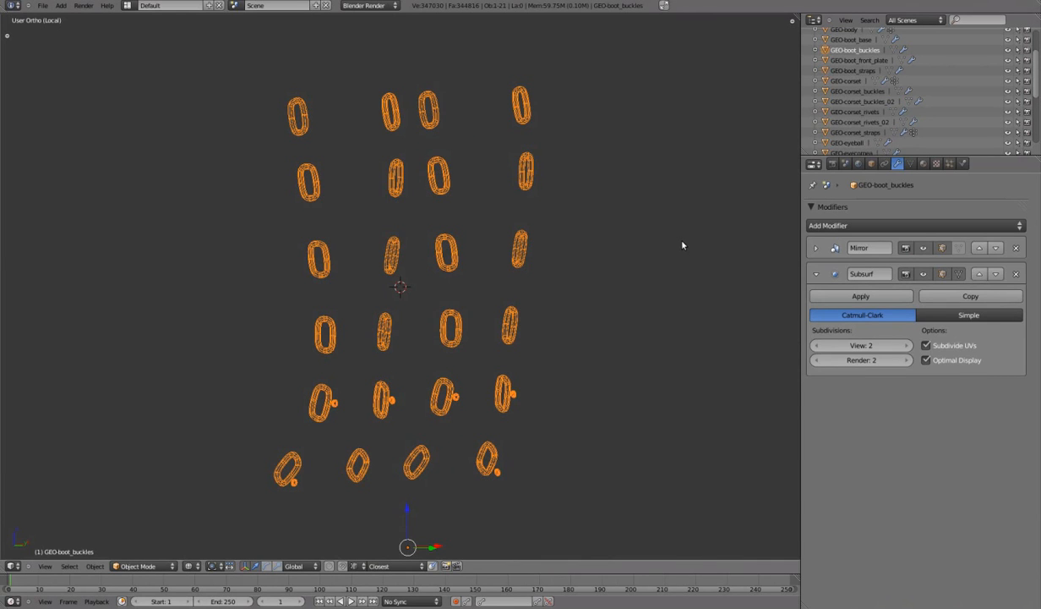
pyautogui.click(872, 162)
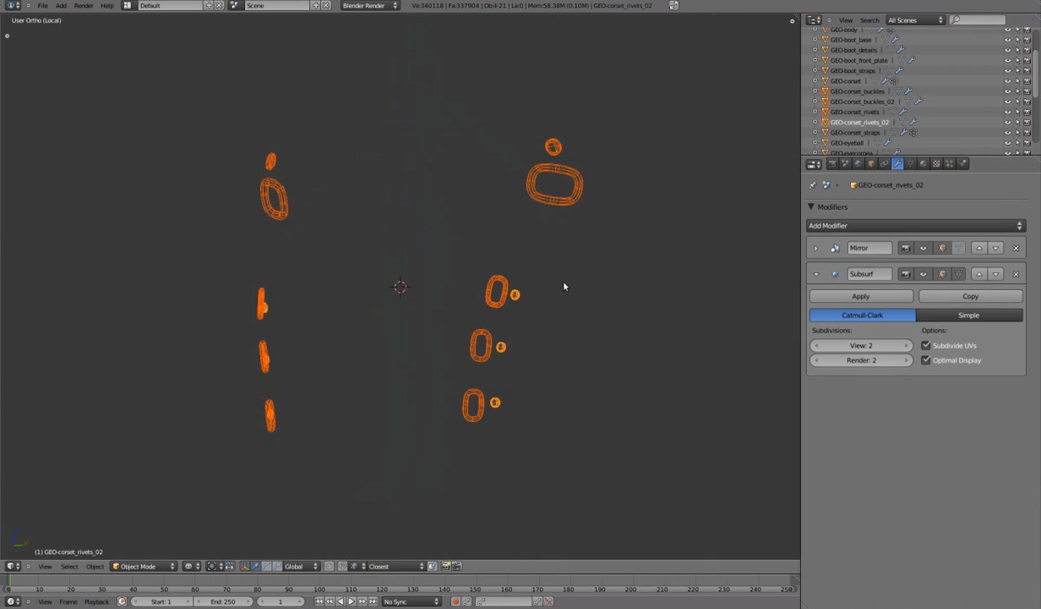
# Step: Select the ring's edge loop on the corset details, remove 8 doubles and return to the corset
pyautogui.click(860, 162)
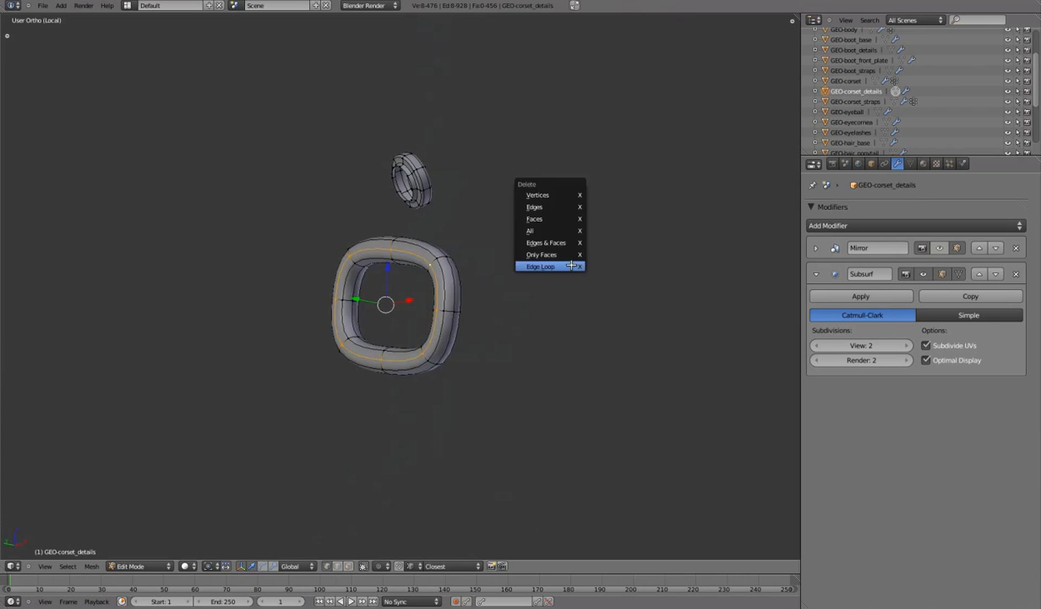
pyautogui.click(541, 267)
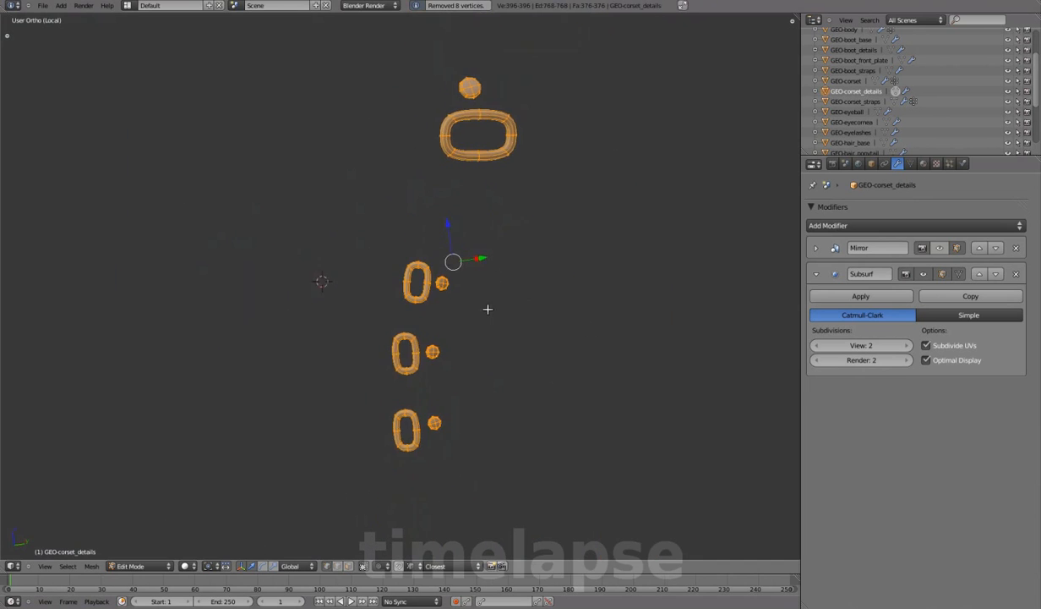
pyautogui.press('Tab')
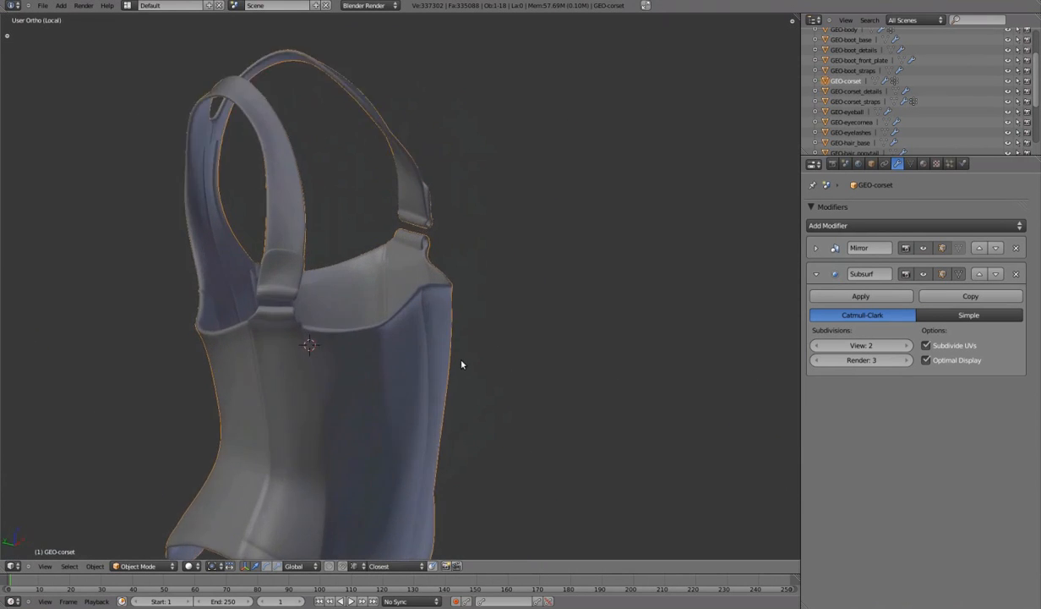
# Step: Edit the corset in Face select mode to inspect it, keeping it chosen on the full character
pyautogui.press('Tab')
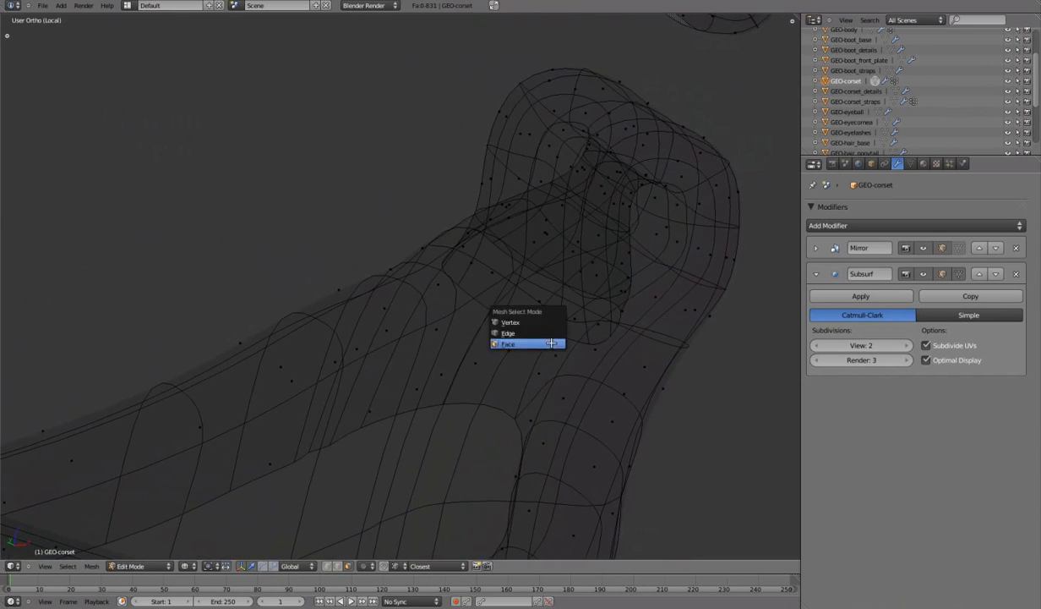
pyautogui.click(507, 344)
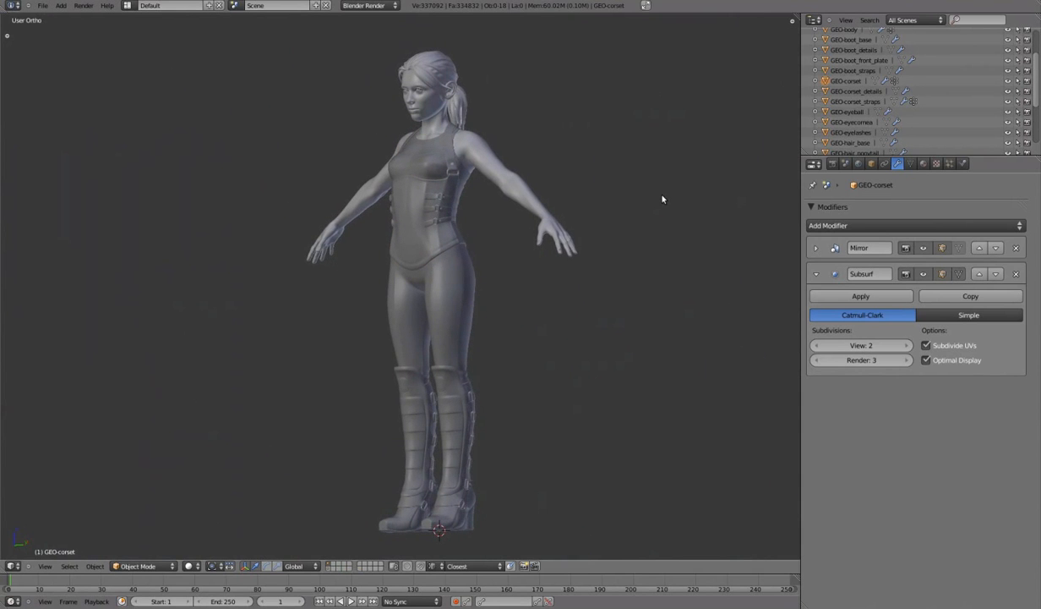
# Step: Set Render subdivisions to 2 on the body, boot details, pants and shirt2 Subsurf modifiers
pyautogui.click(842, 75)
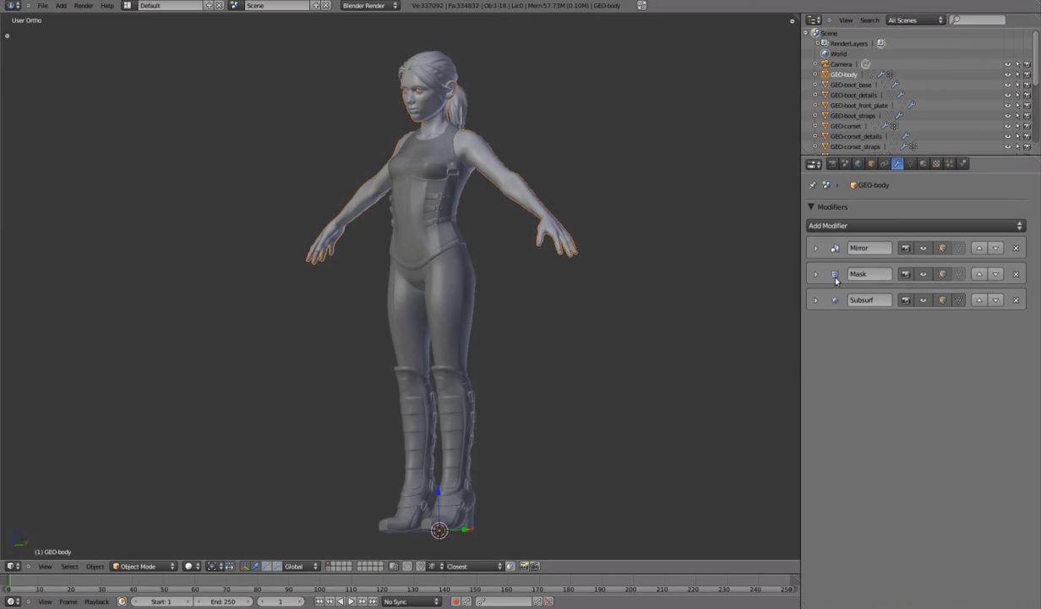
pyautogui.click(815, 299)
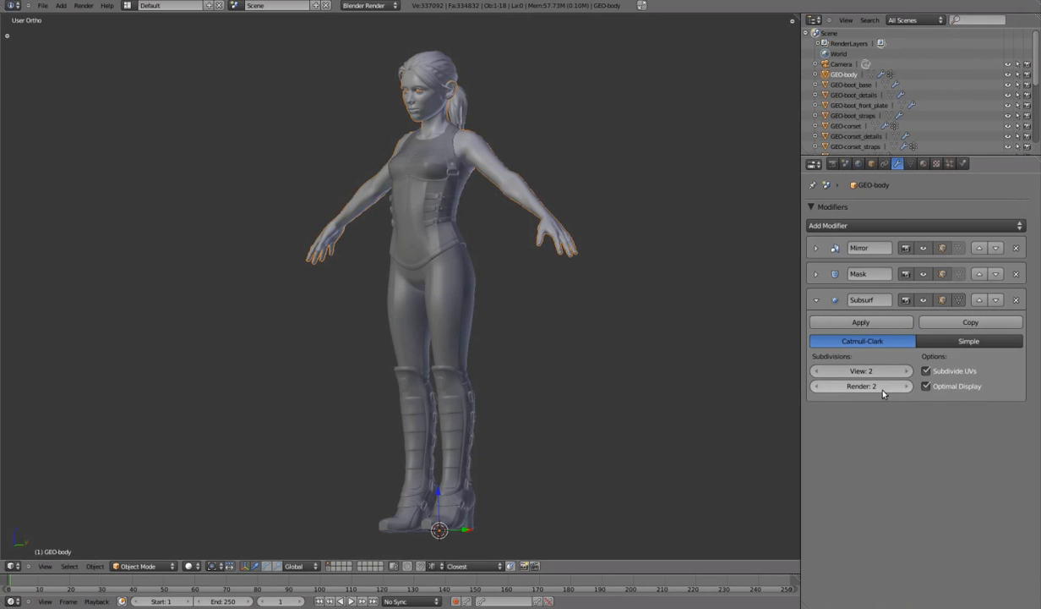
pyautogui.click(855, 95)
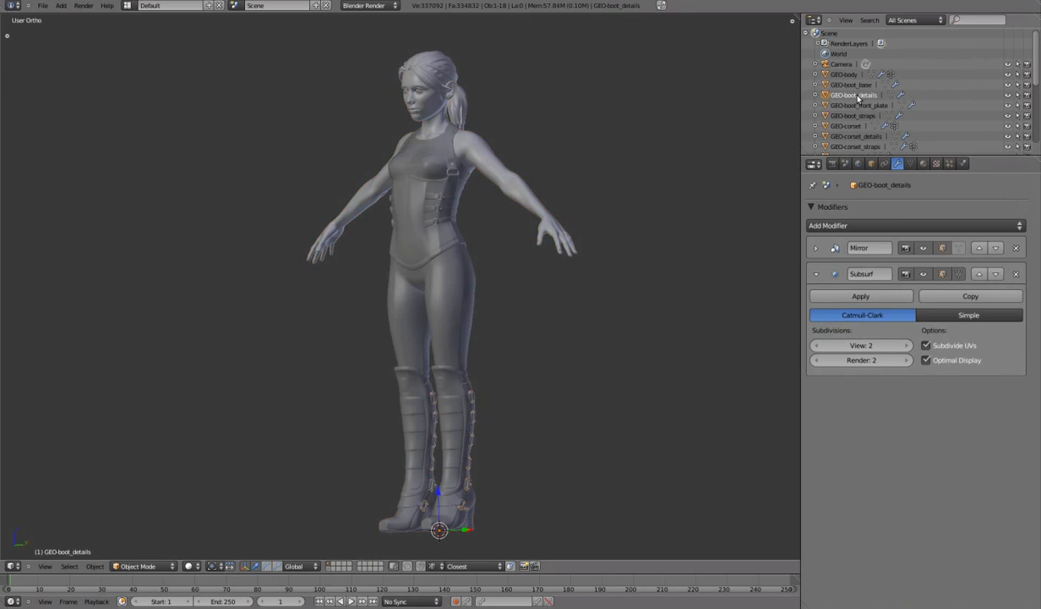
pyautogui.click(849, 115)
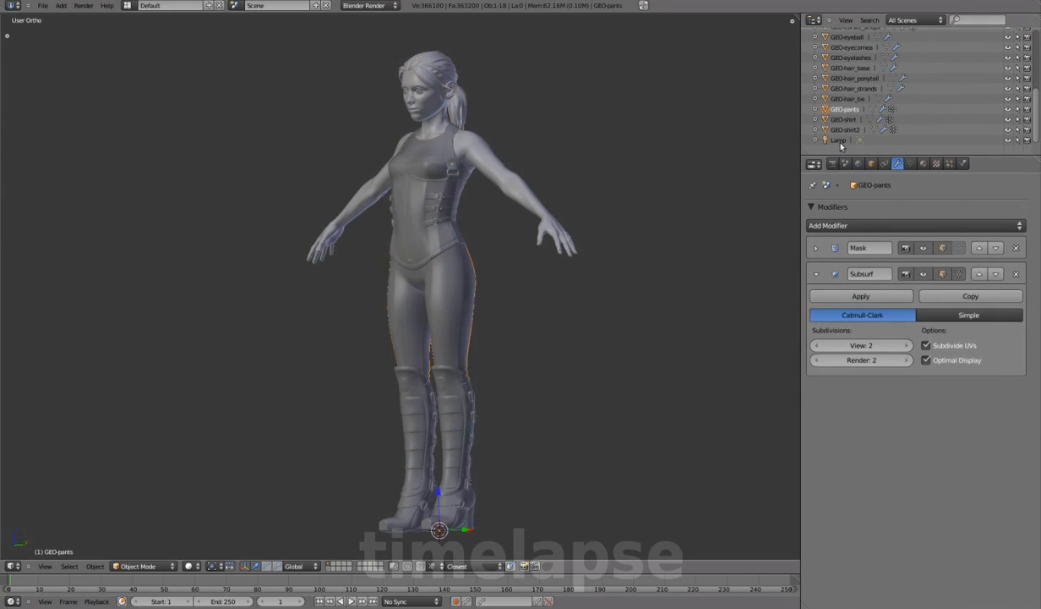
pyautogui.click(845, 131)
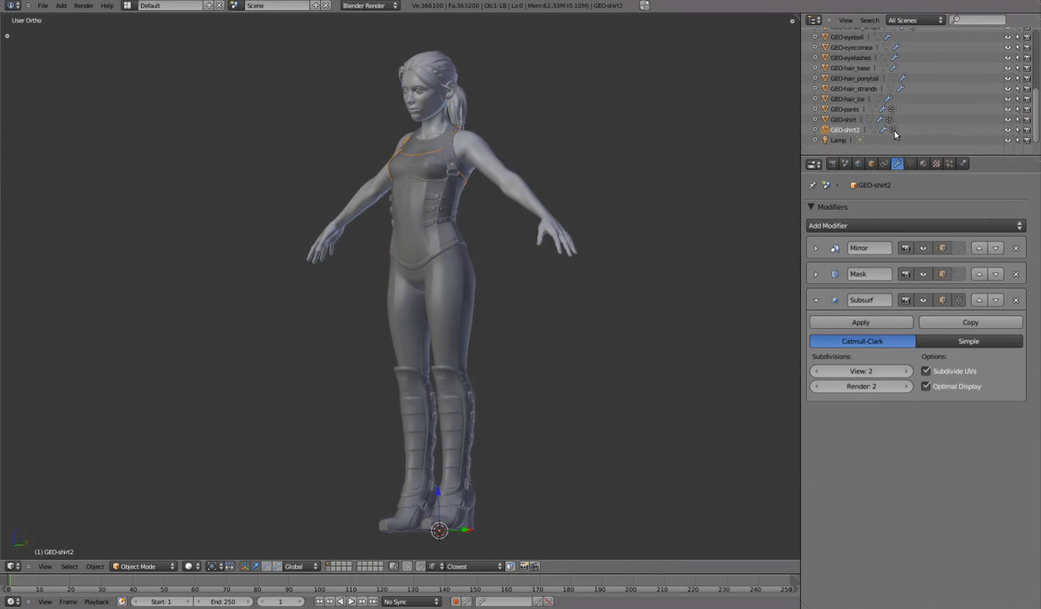
# Step: Review the mask-under-clothing and head vertex groups on the pants and neighbouring meshes
pyautogui.click(911, 162)
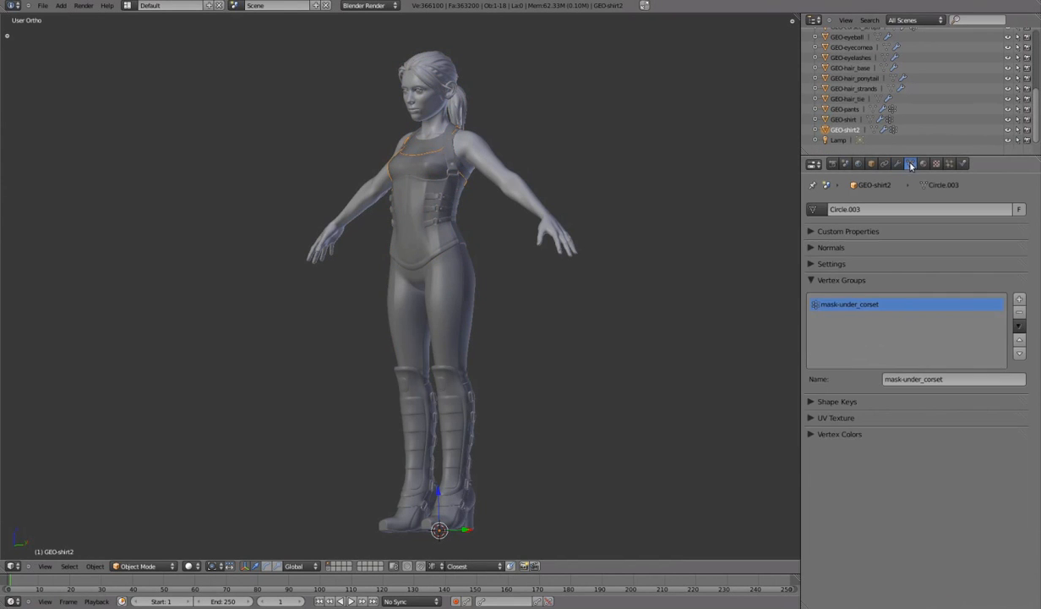
pyautogui.click(844, 119)
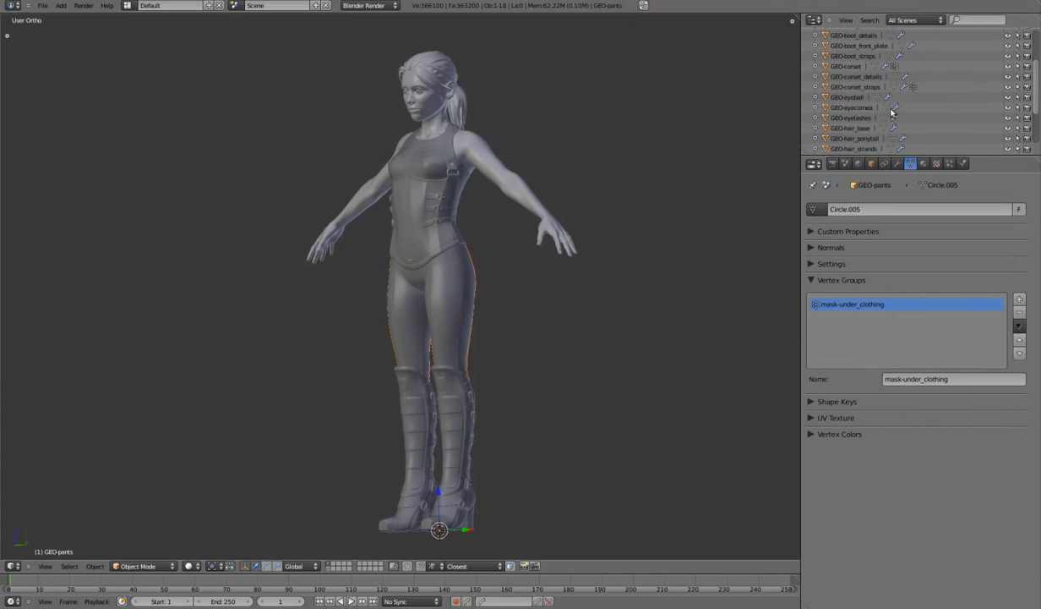
pyautogui.click(855, 86)
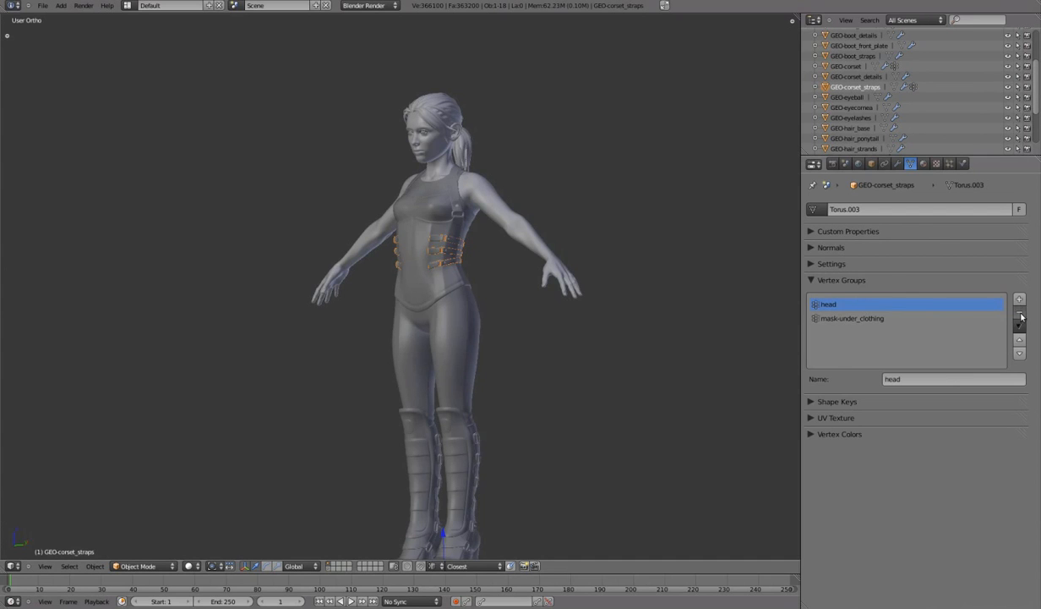
pyautogui.click(1019, 313)
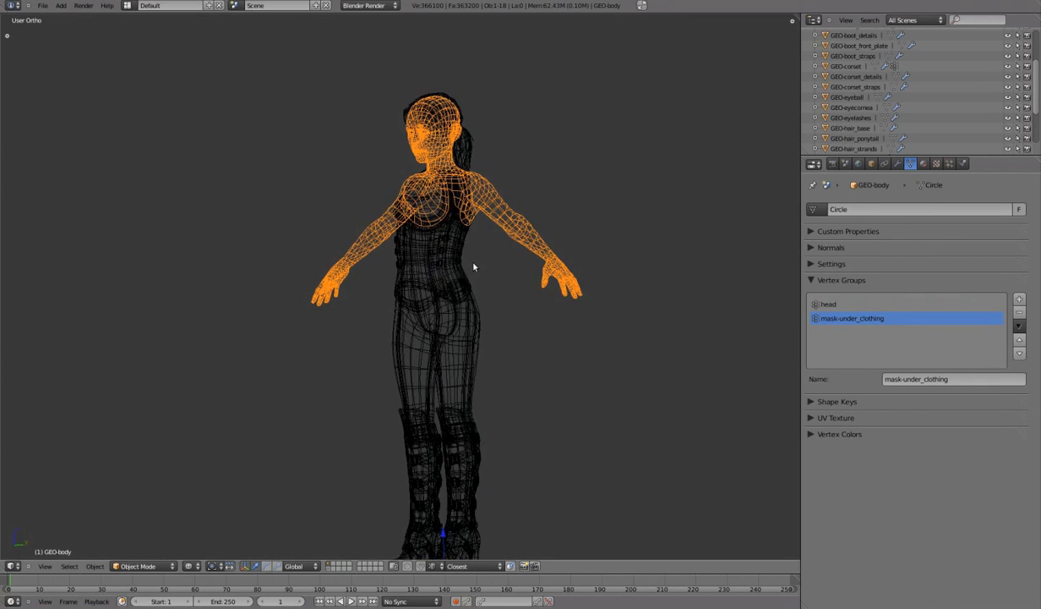
# Step: Check vertex groups on the corset, body, shirt and shirt2, ending on shirt2's material settings
pyautogui.click(847, 66)
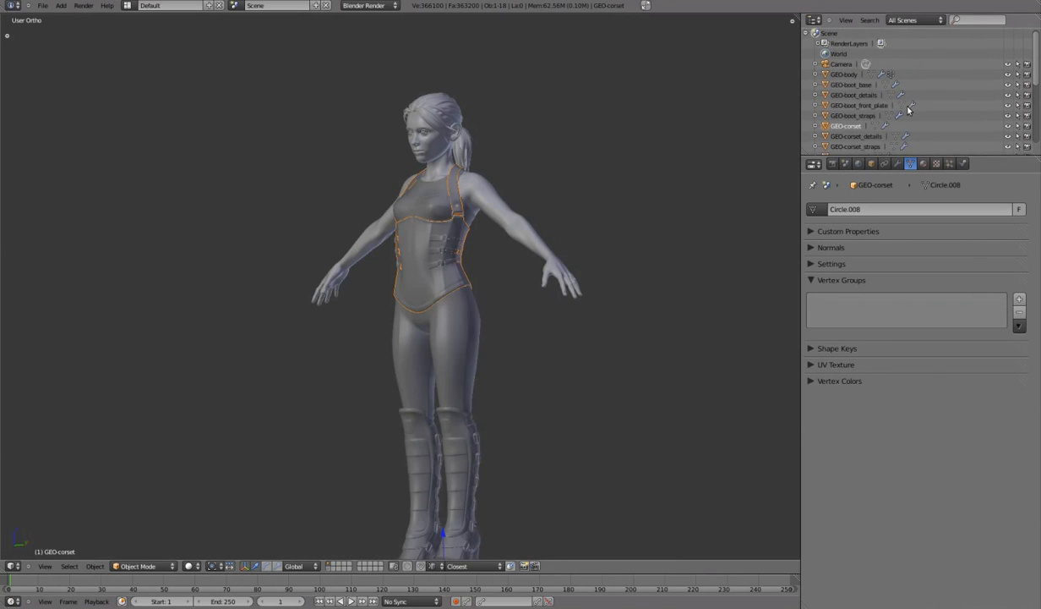
pyautogui.click(843, 75)
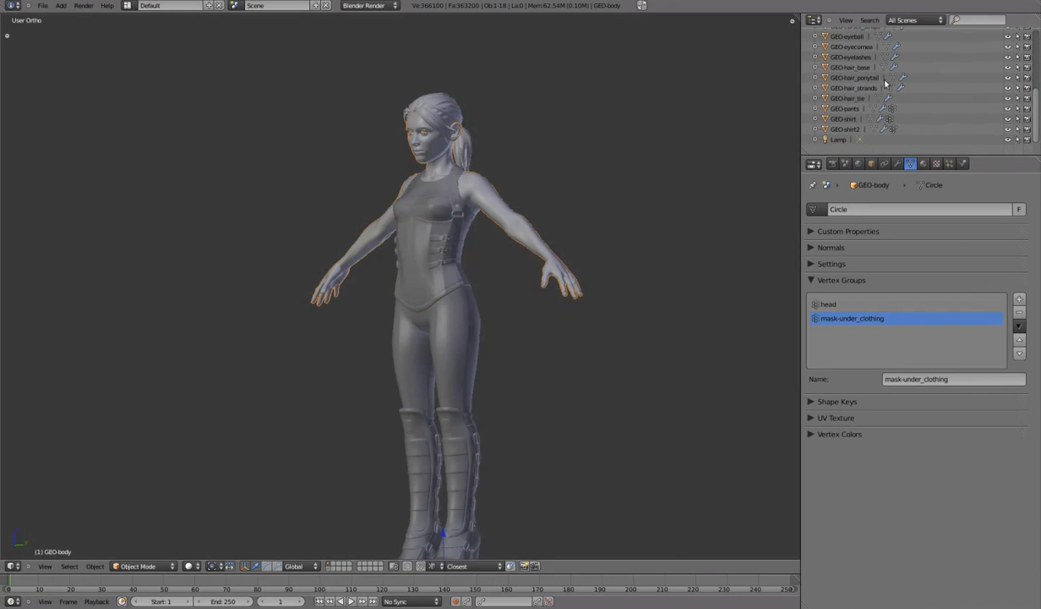
pyautogui.click(844, 119)
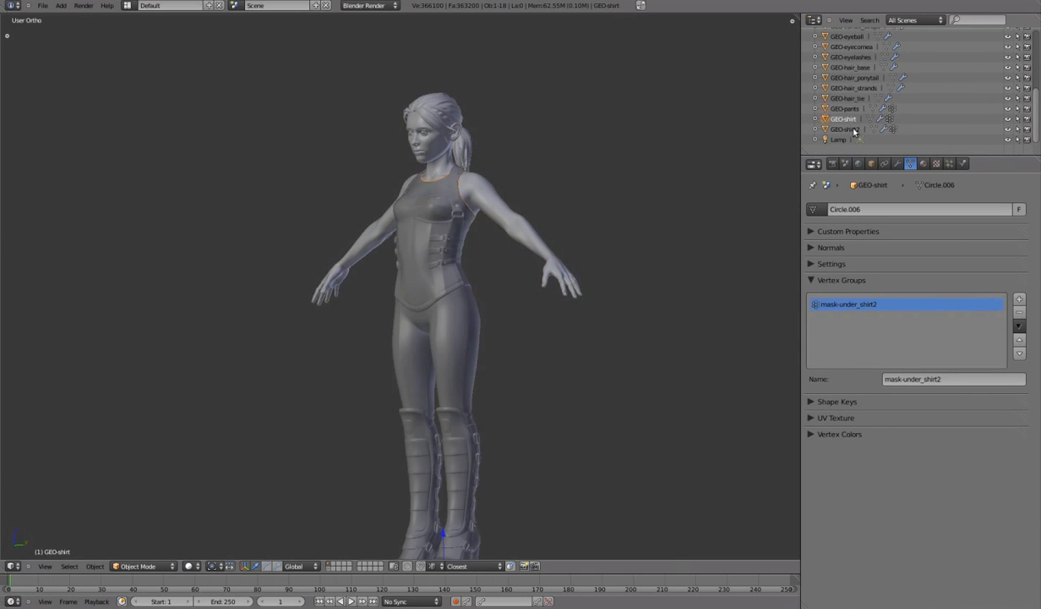
pyautogui.click(845, 129)
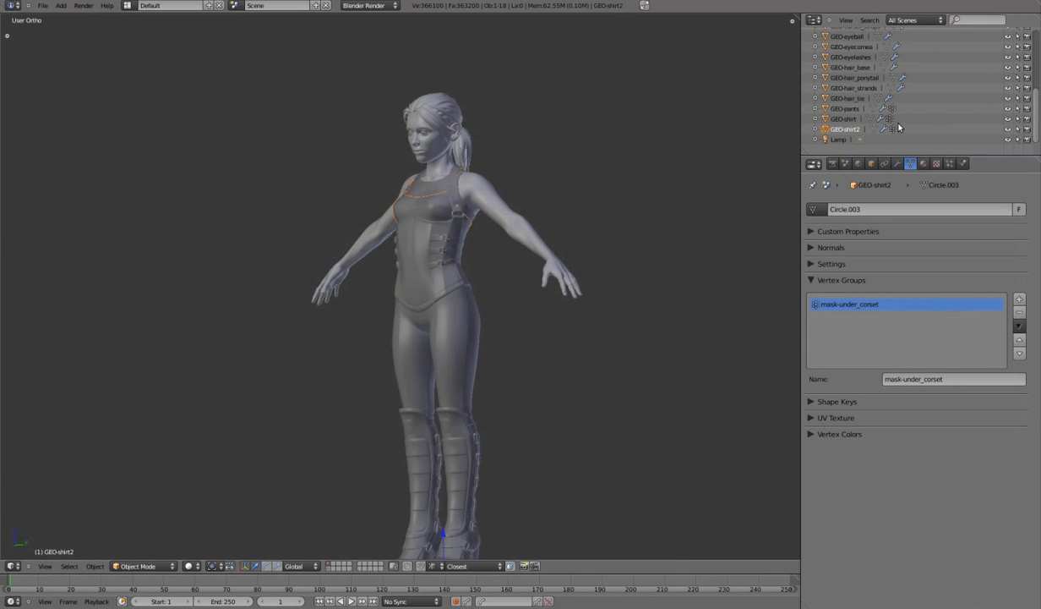
pyautogui.click(923, 162)
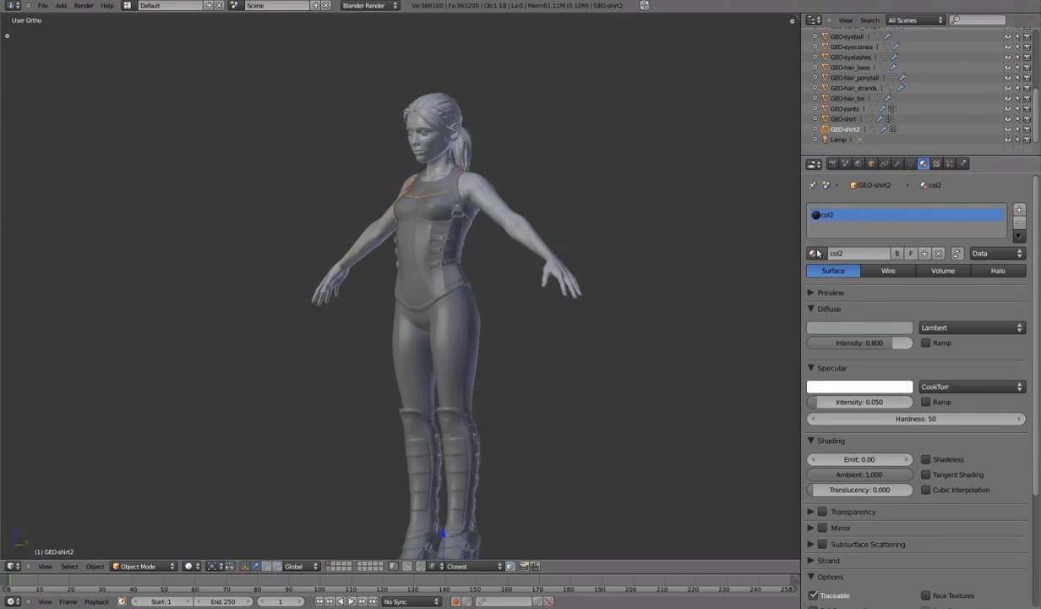
# Step: Show the eyeball's material, then the body mesh's material settings
pyautogui.click(813, 254)
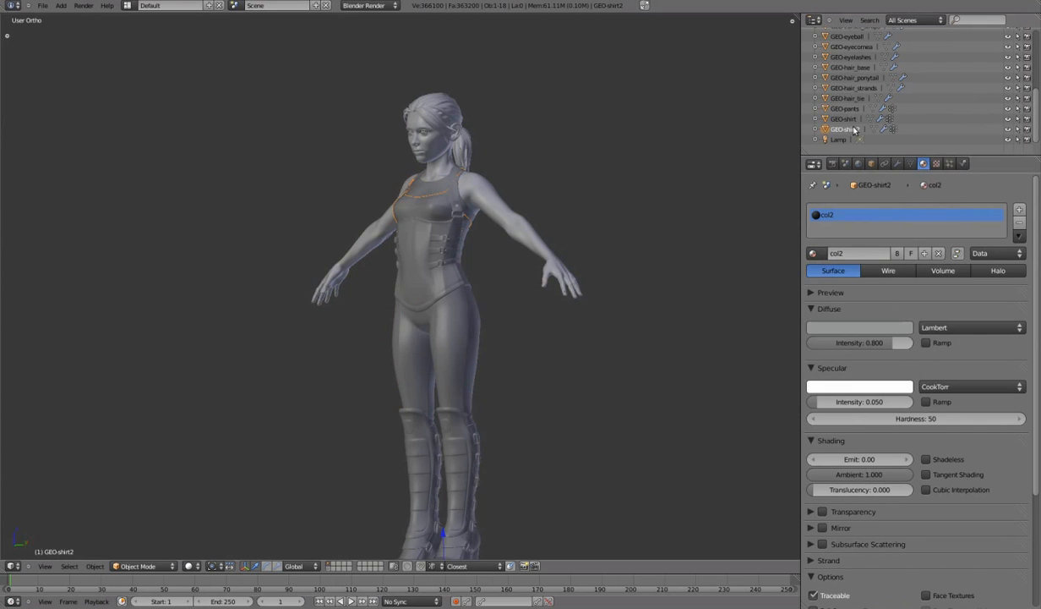
pyautogui.click(853, 78)
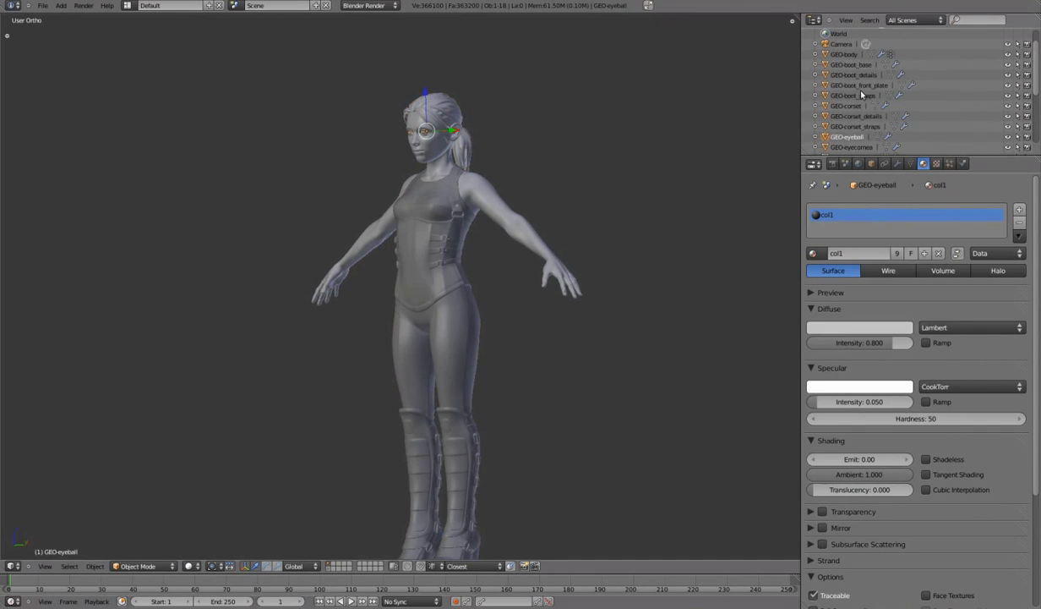
pyautogui.click(859, 85)
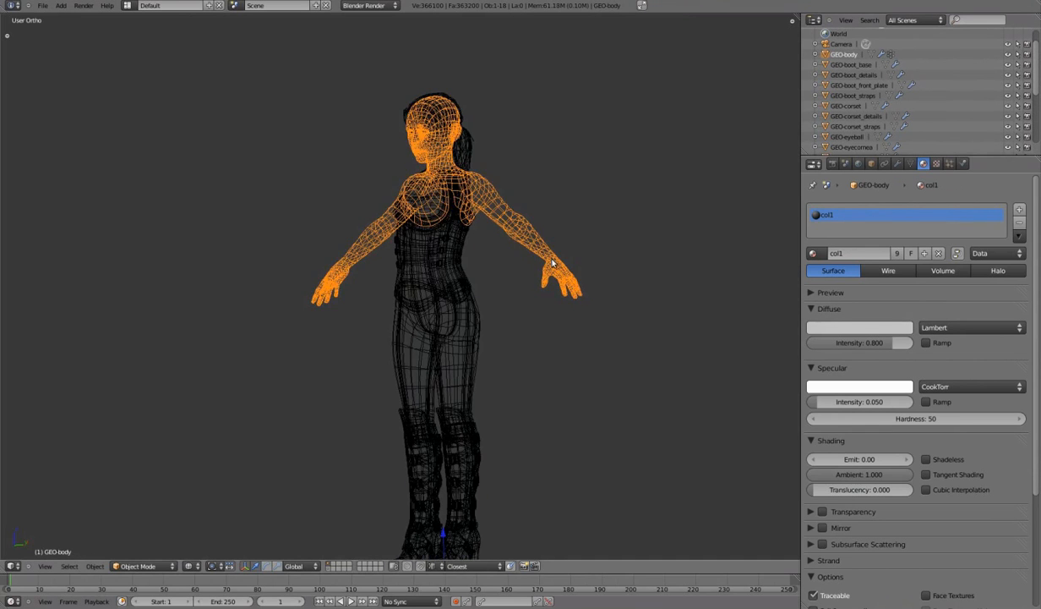
# Step: Select the body's faces by number of vertices to reveal the wrist triangles
pyautogui.press('Tab')
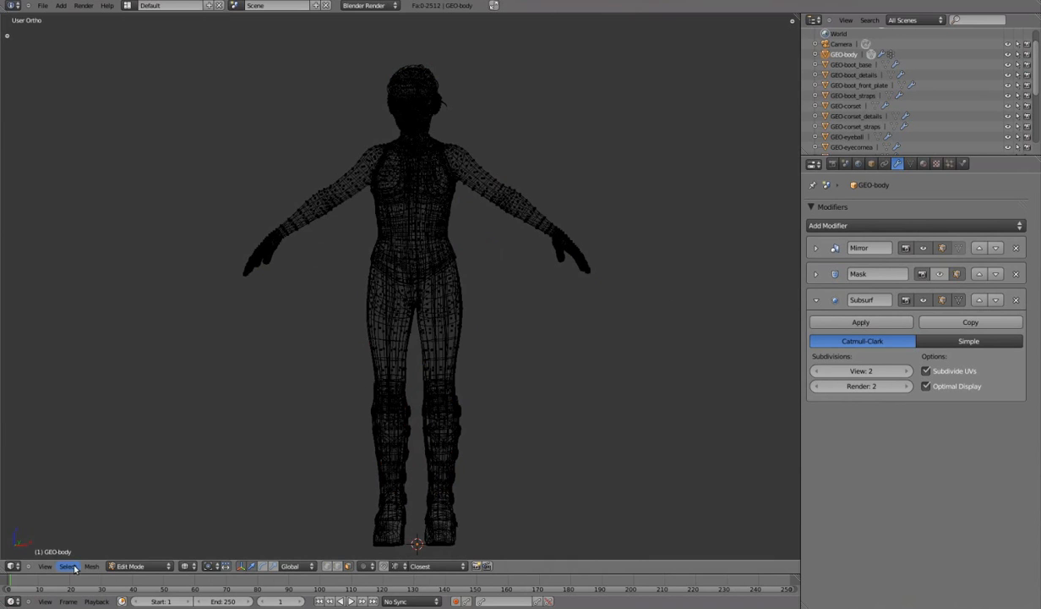
pyautogui.click(68, 565)
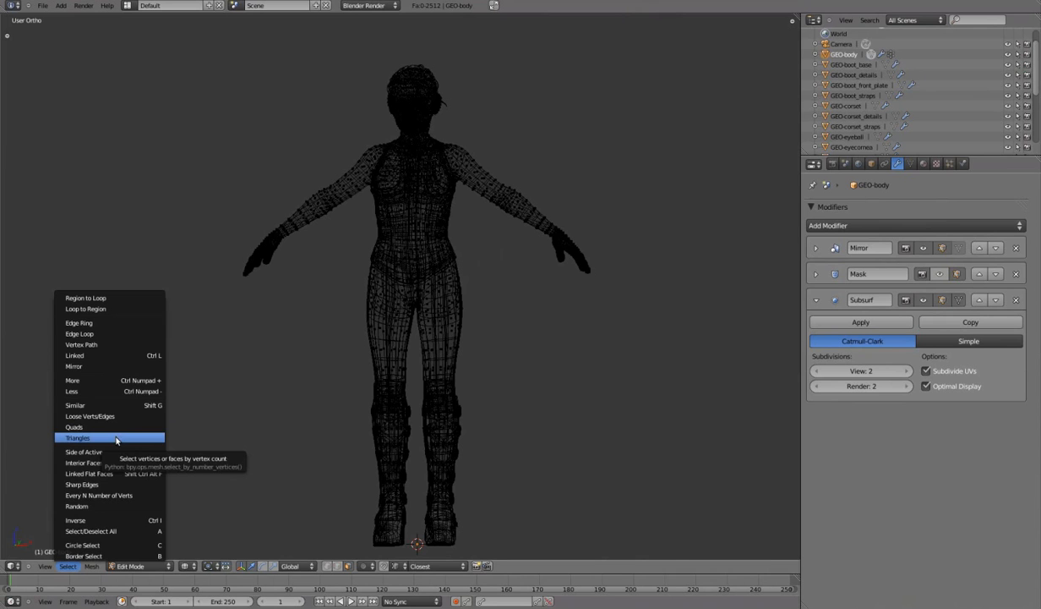
pyautogui.click(78, 436)
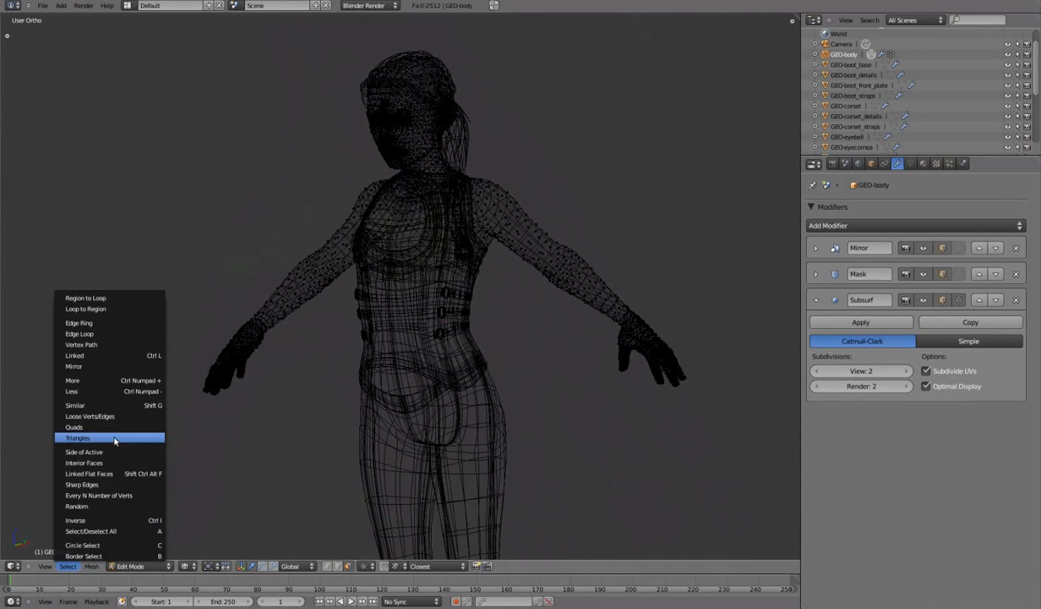
pyautogui.click(78, 436)
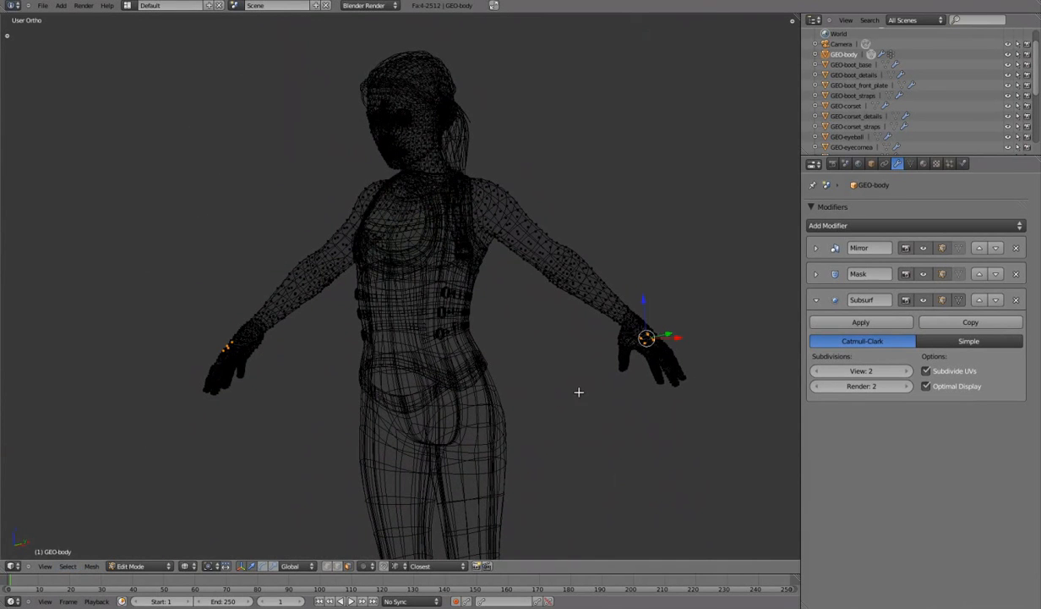
pyautogui.moveTo(636, 408)
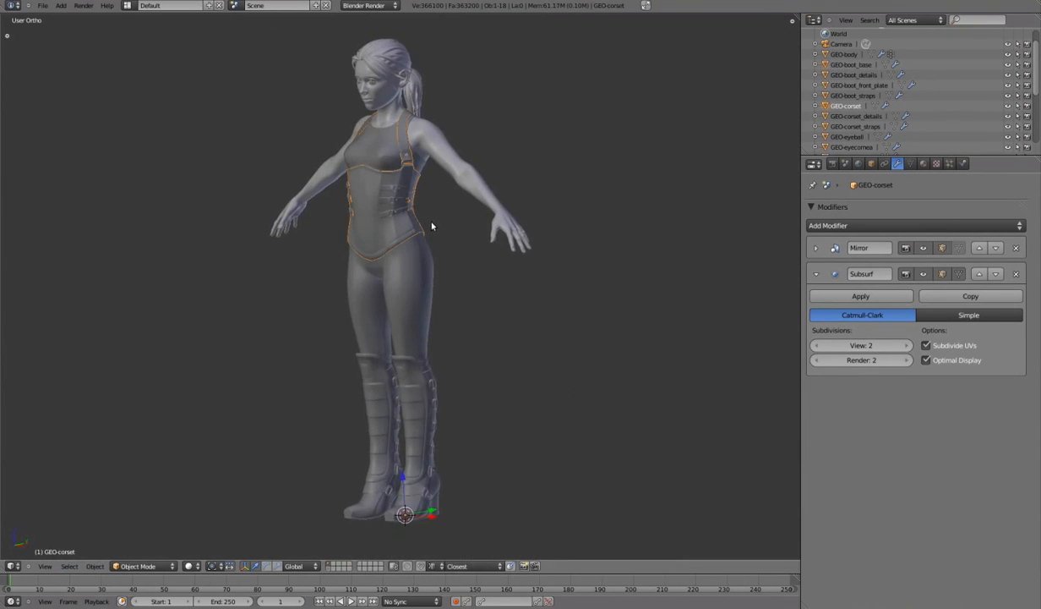
# Step: Isolate the corset, remove doubles across the whole mesh and orbit to verify it
pyautogui.press('/')
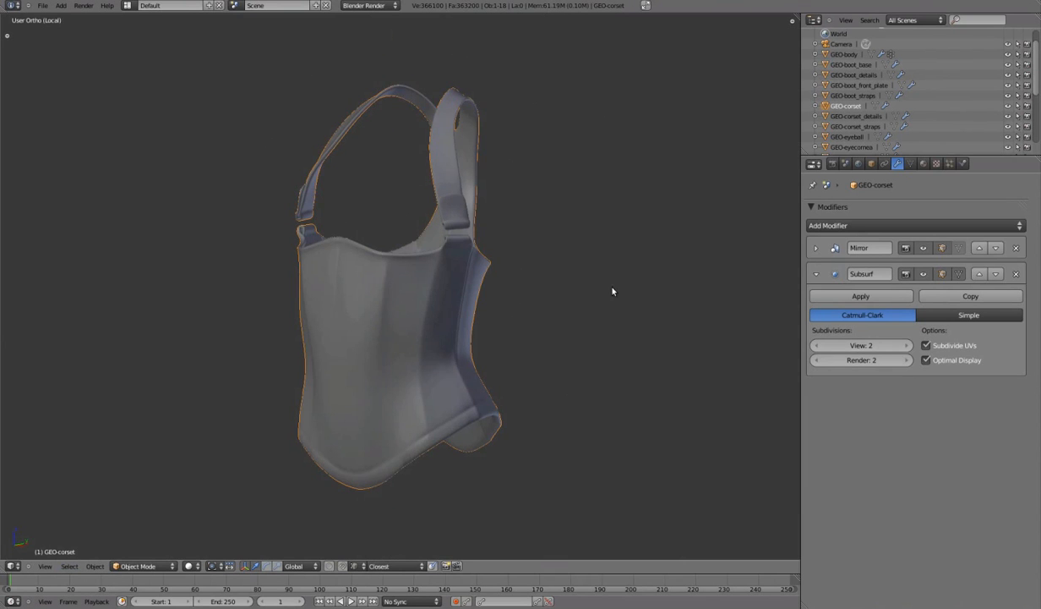
pyautogui.moveTo(612, 290); pyautogui.dragTo(584, 341)
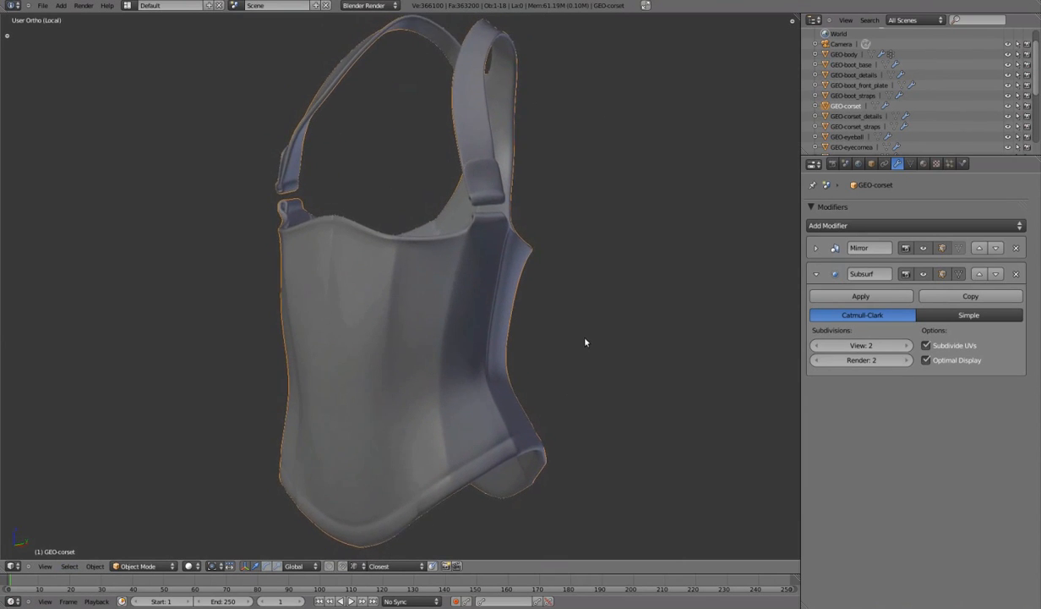
pyautogui.press('Tab')
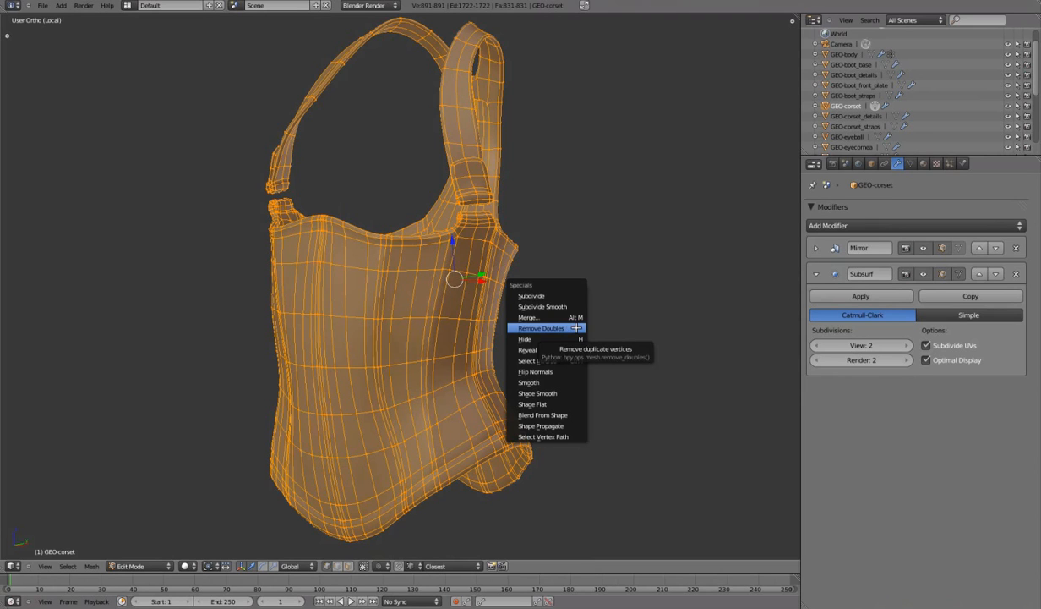
pyautogui.click(541, 328)
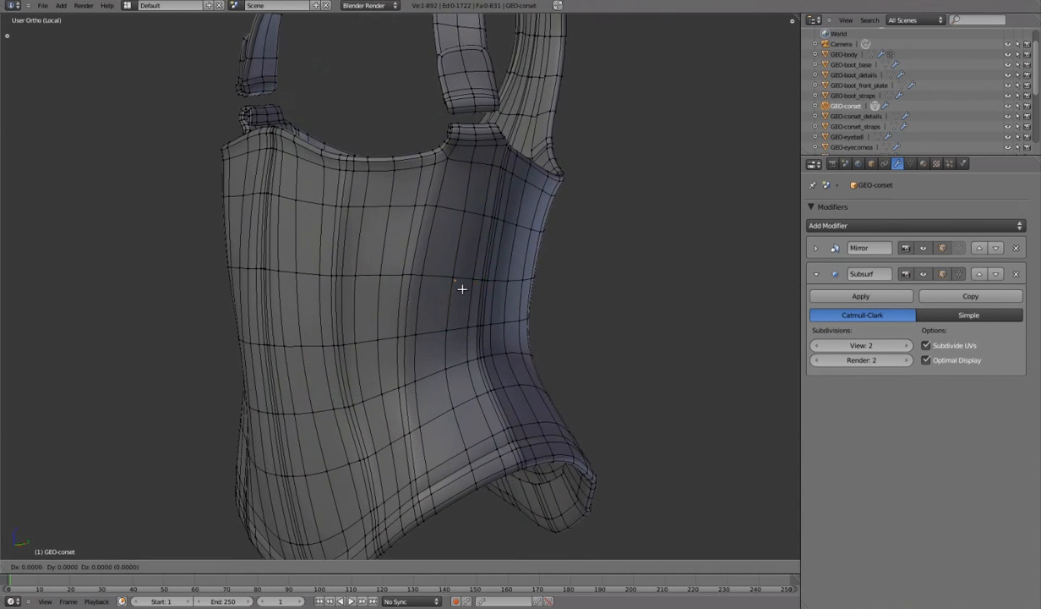
pyautogui.press('Tab')
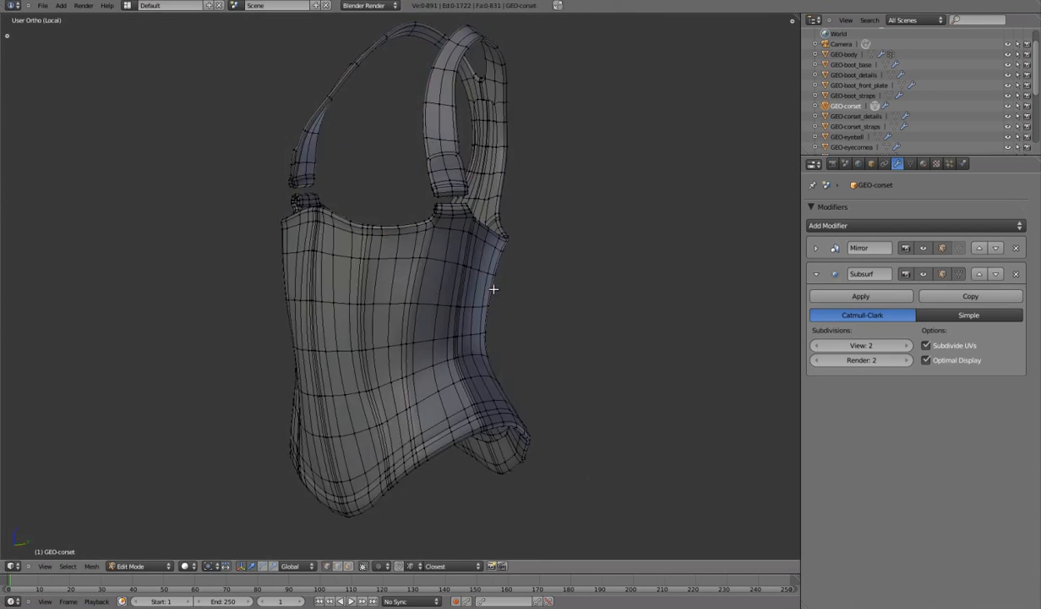
pyautogui.moveTo(493, 288); pyautogui.dragTo(507, 331)
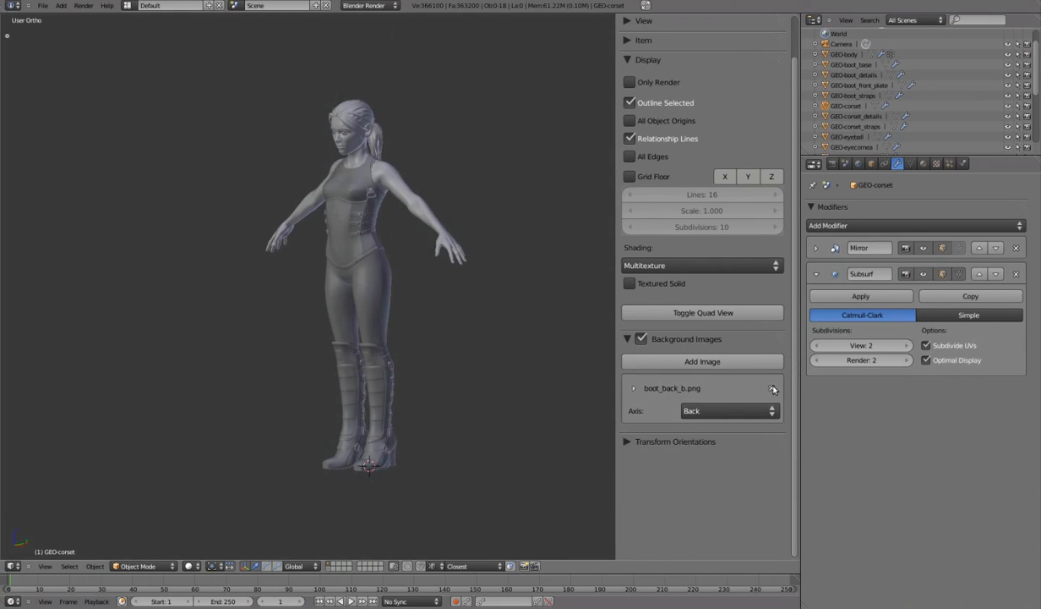
# Step: Enable Textured Solid and All Edges display, then inspect the boot bases on their own
pyautogui.click(641, 338)
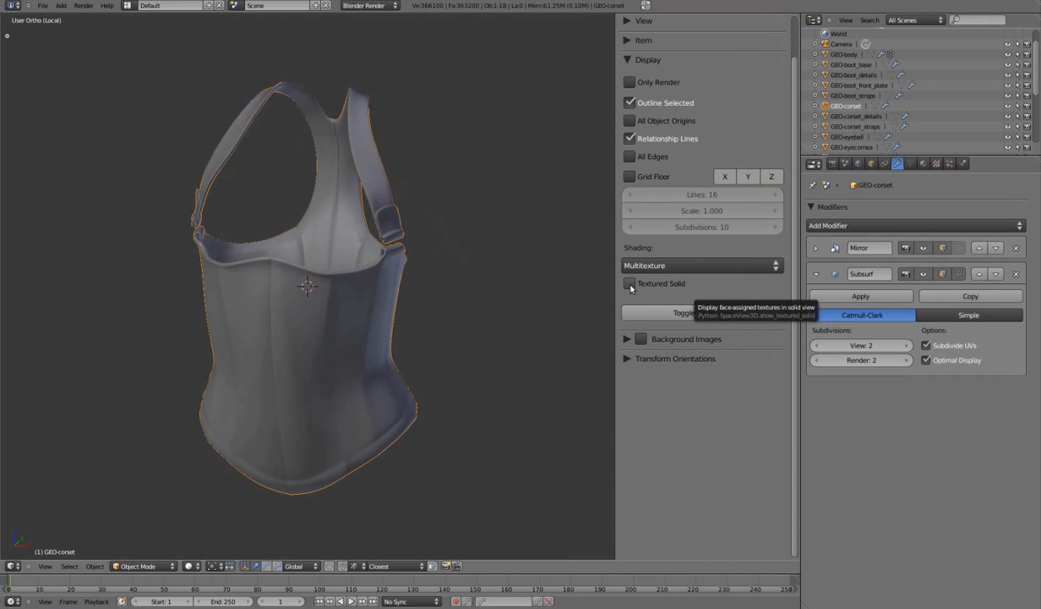
pyautogui.click(629, 284)
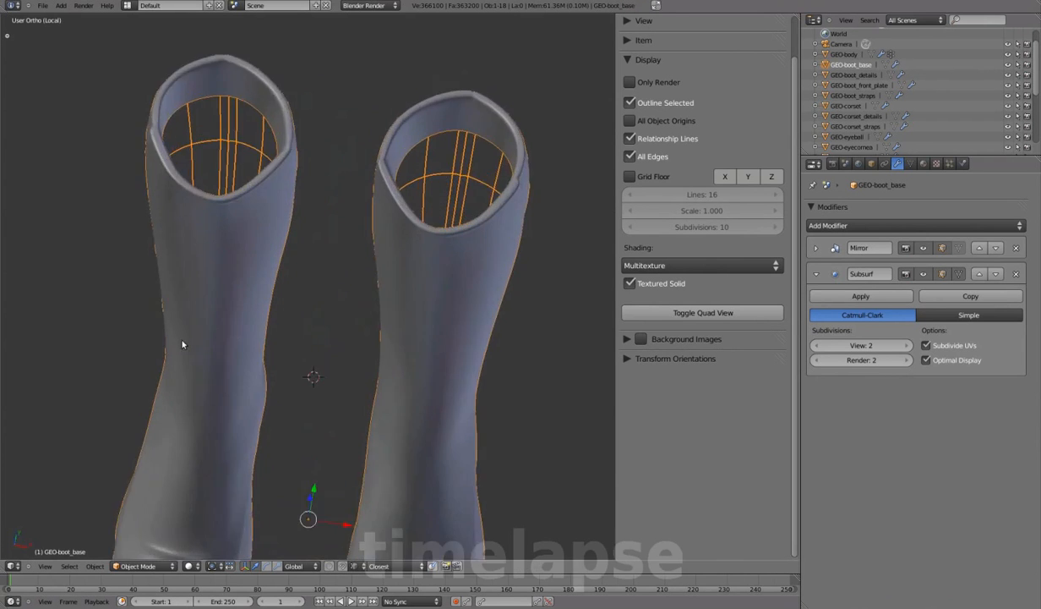
pyautogui.press('Tab')
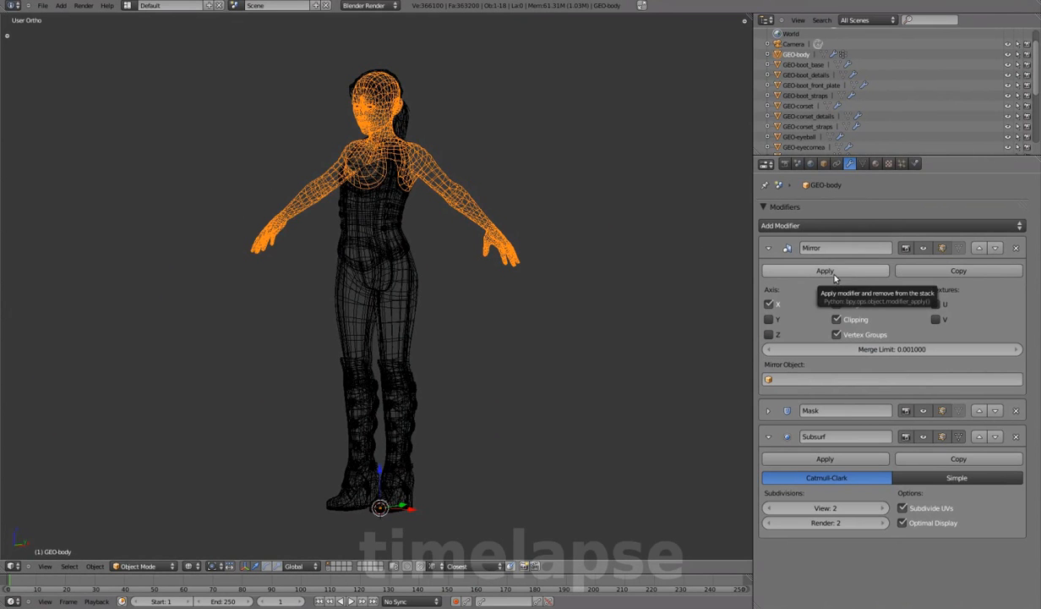
# Step: Apply the Mirror modifiers on the body, boot plates, eyelashes and ponytail
pyautogui.click(801, 64)
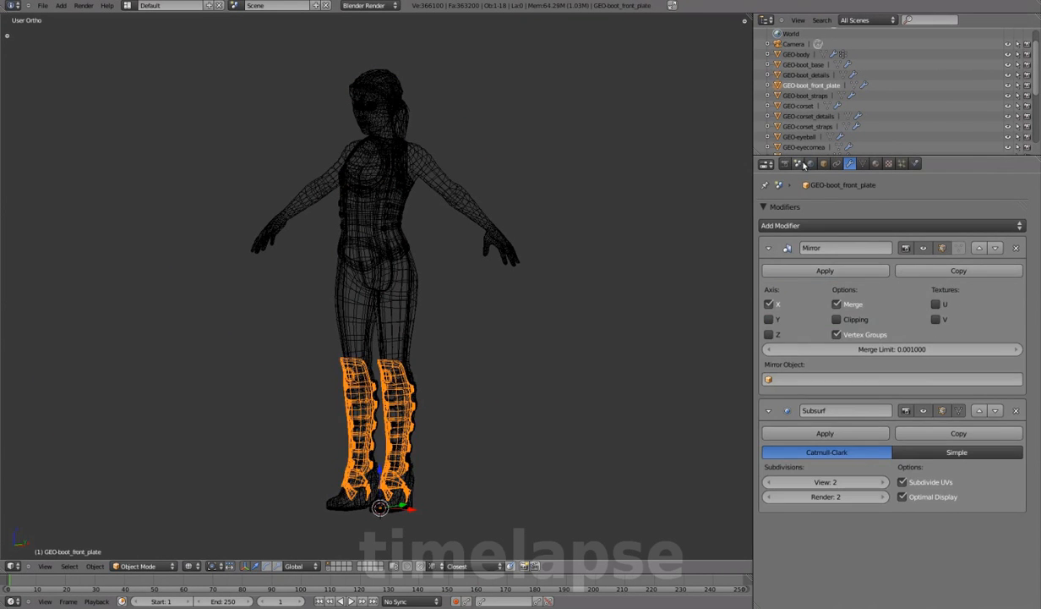
pyautogui.click(798, 105)
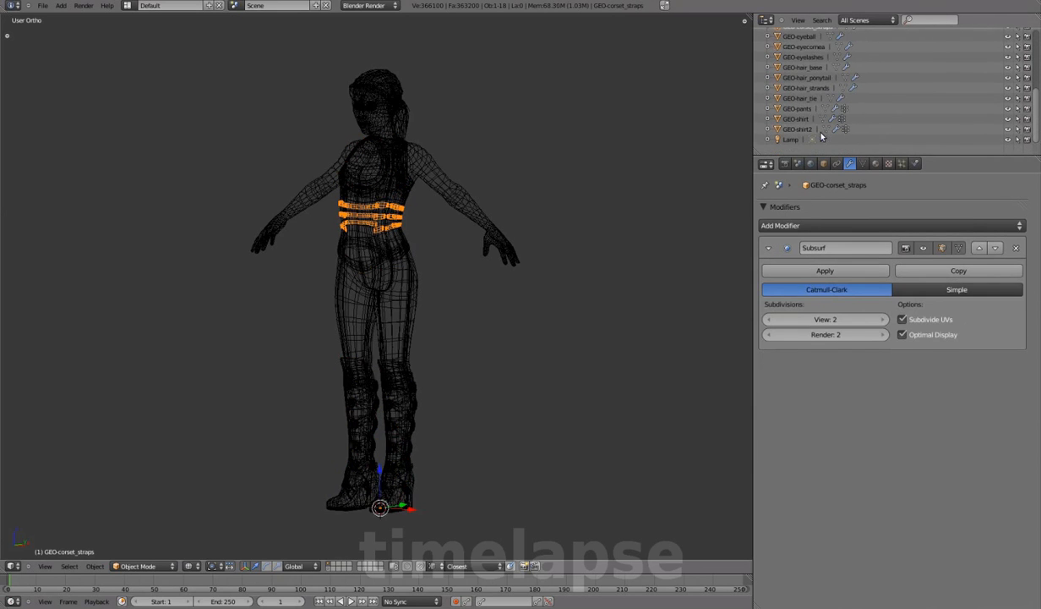
pyautogui.click(805, 57)
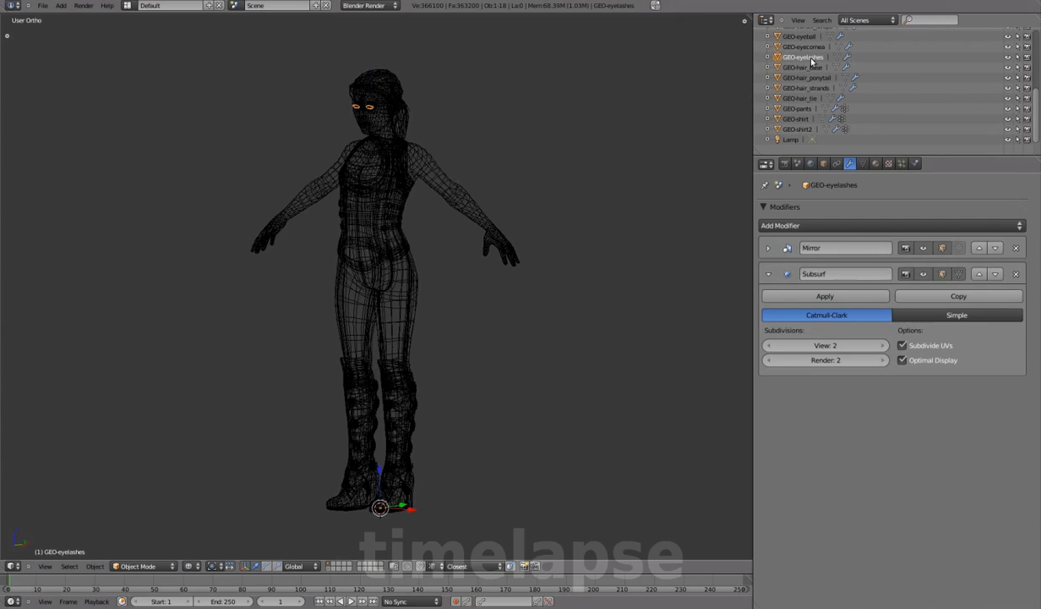
pyautogui.click(806, 78)
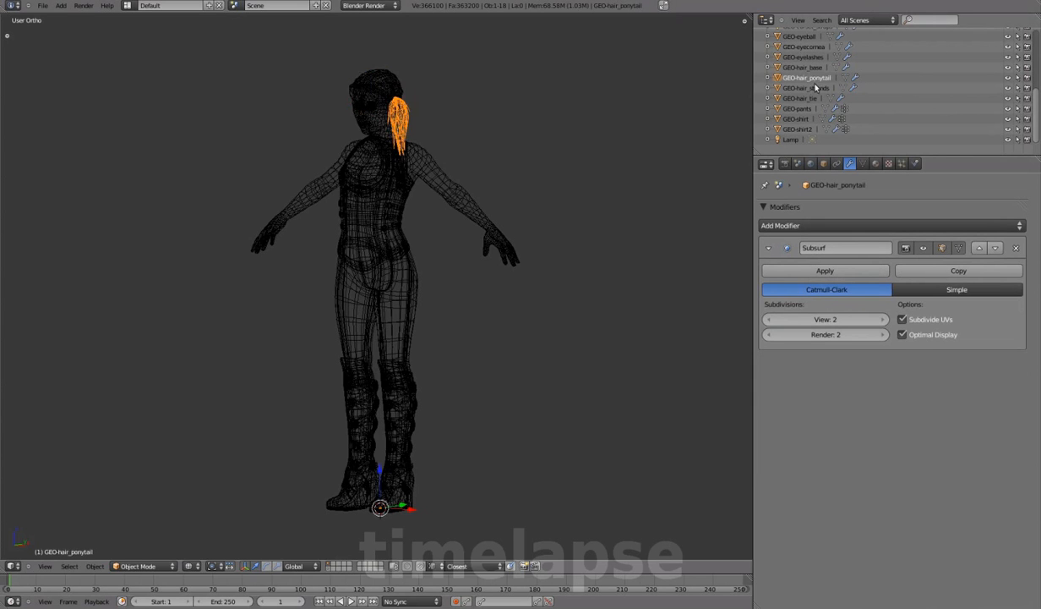
# Step: Apply Mirror on the remaining mirrored pieces, picking the head vertex group where masked
pyautogui.click(796, 118)
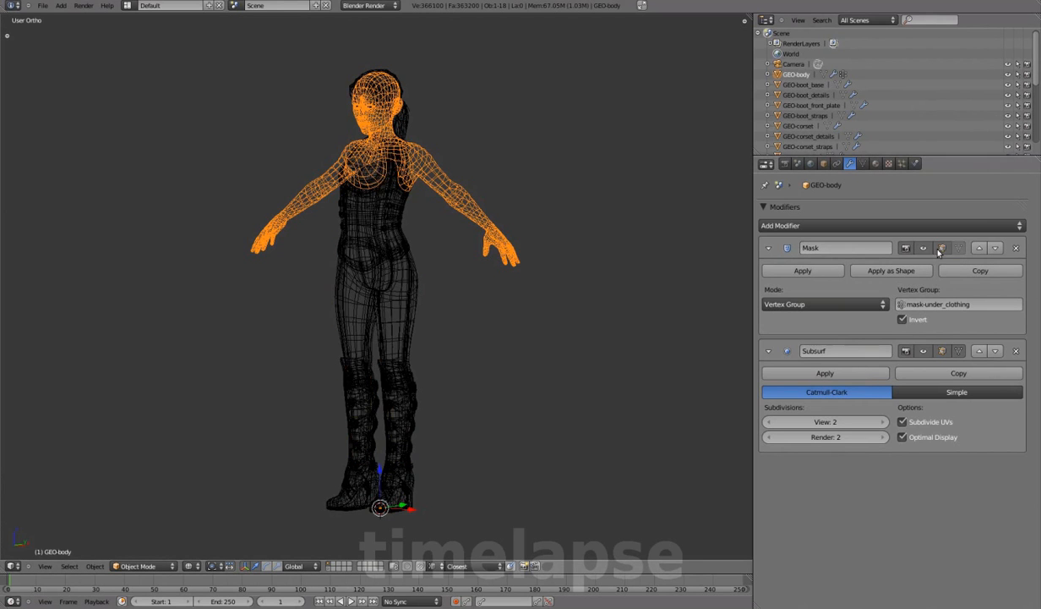
pyautogui.moveTo(801, 270)
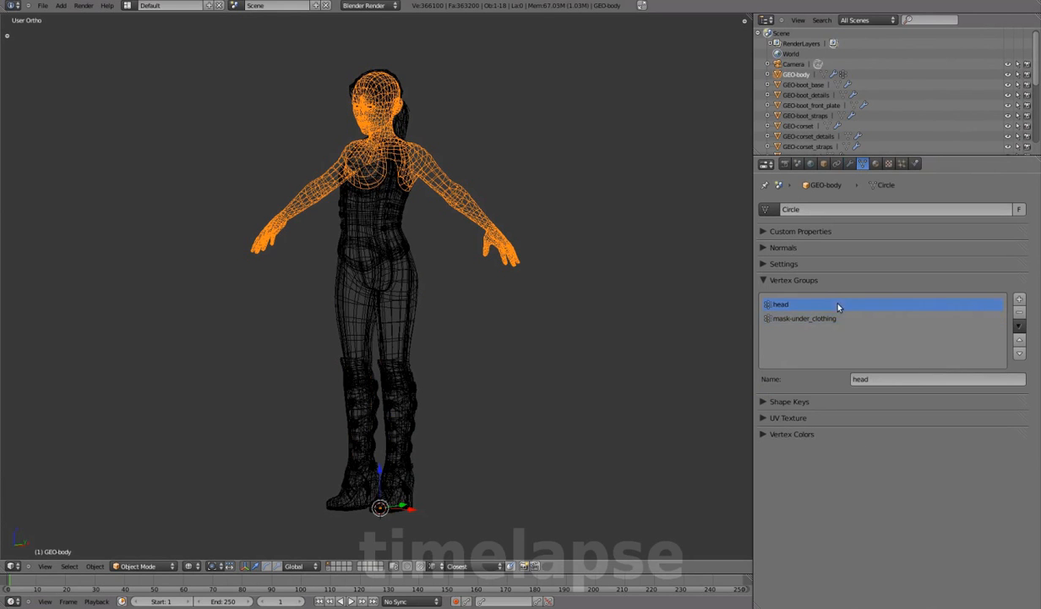
pyautogui.click(804, 317)
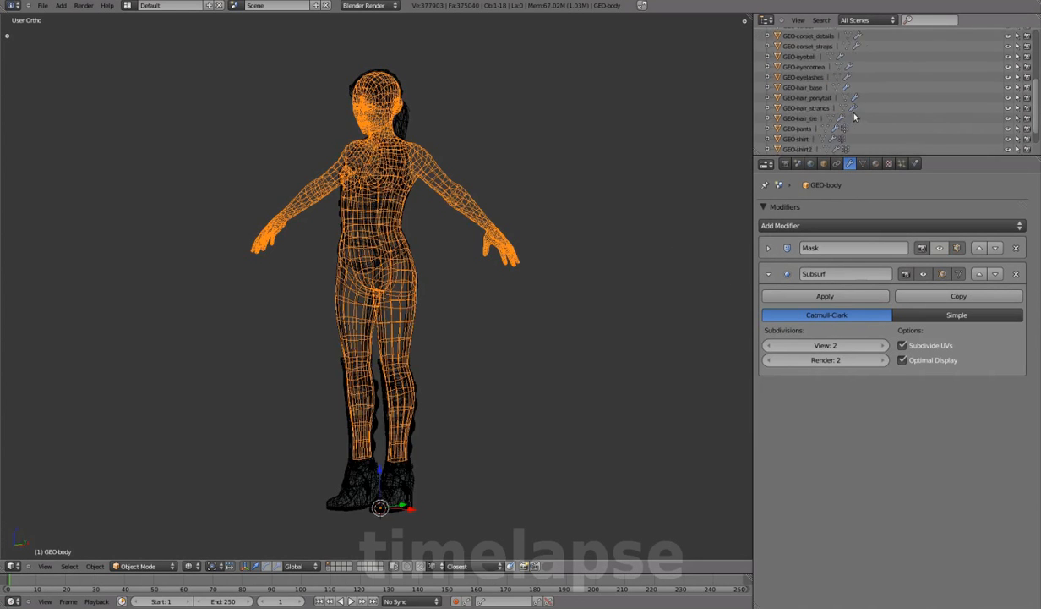
pyautogui.click(798, 129)
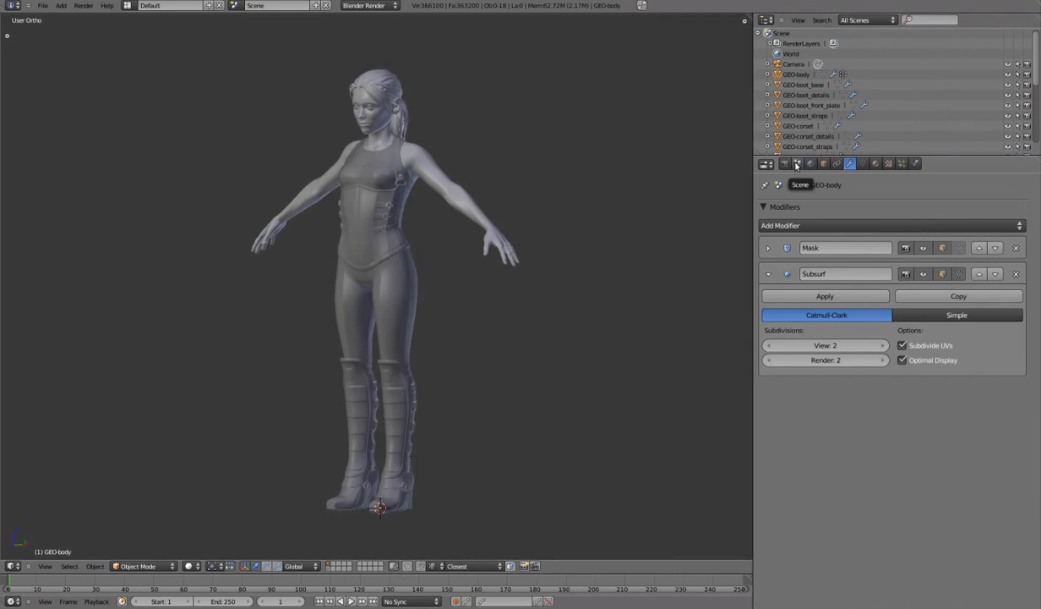
# Step: Enable Simplify in Scene properties and keep its Subdivision at the minimum level
pyautogui.click(798, 162)
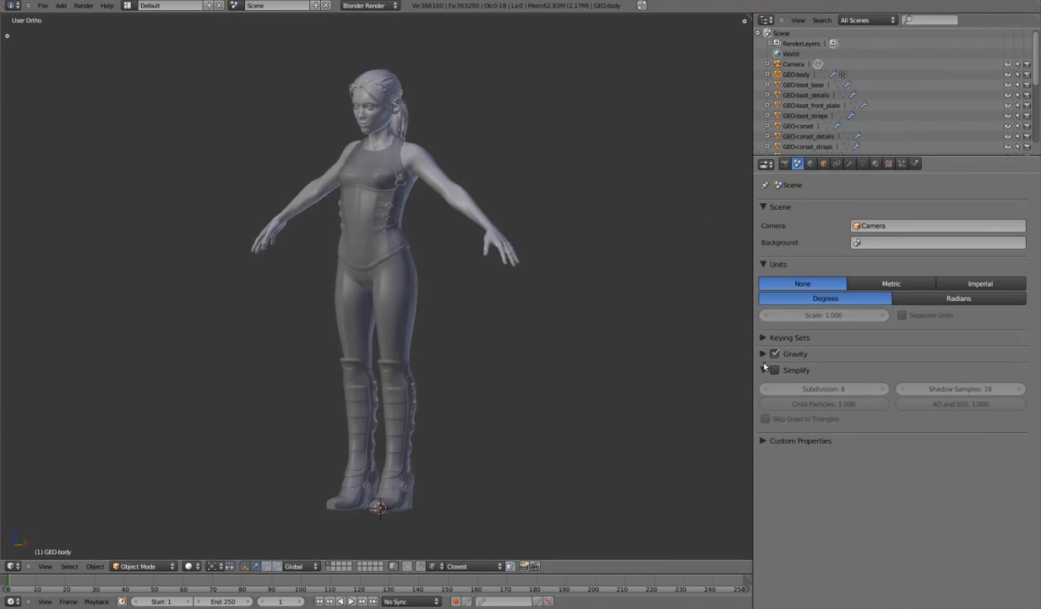
pyautogui.moveTo(774, 370)
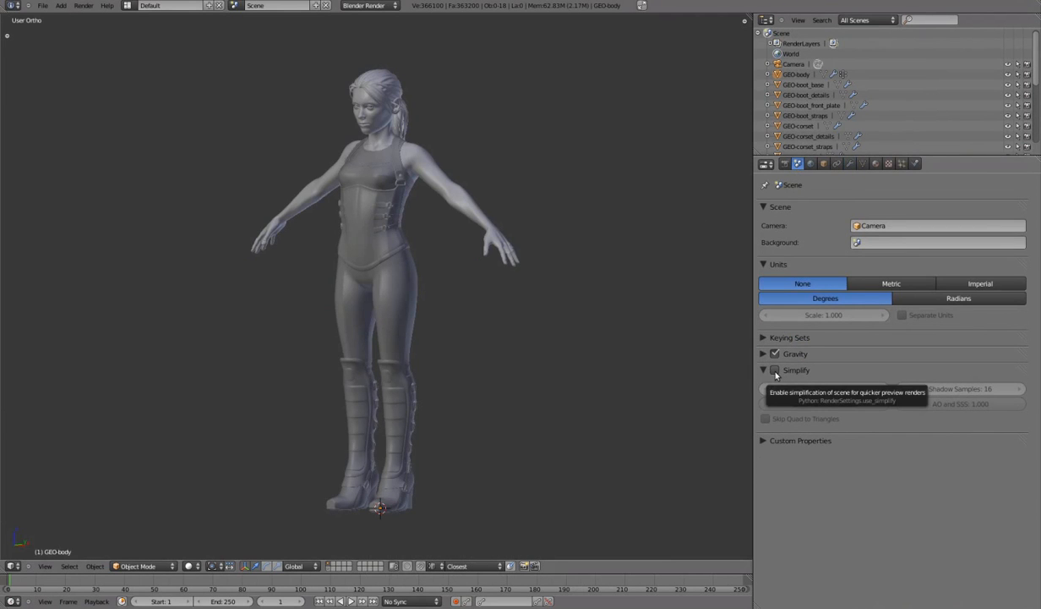
pyautogui.click(774, 369)
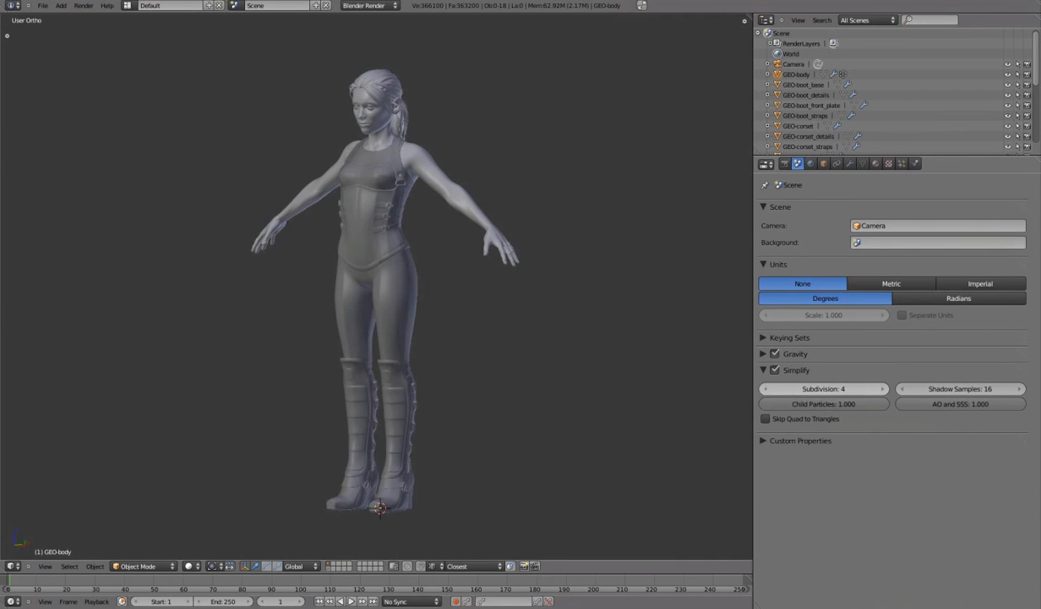
pyautogui.click(765, 387)
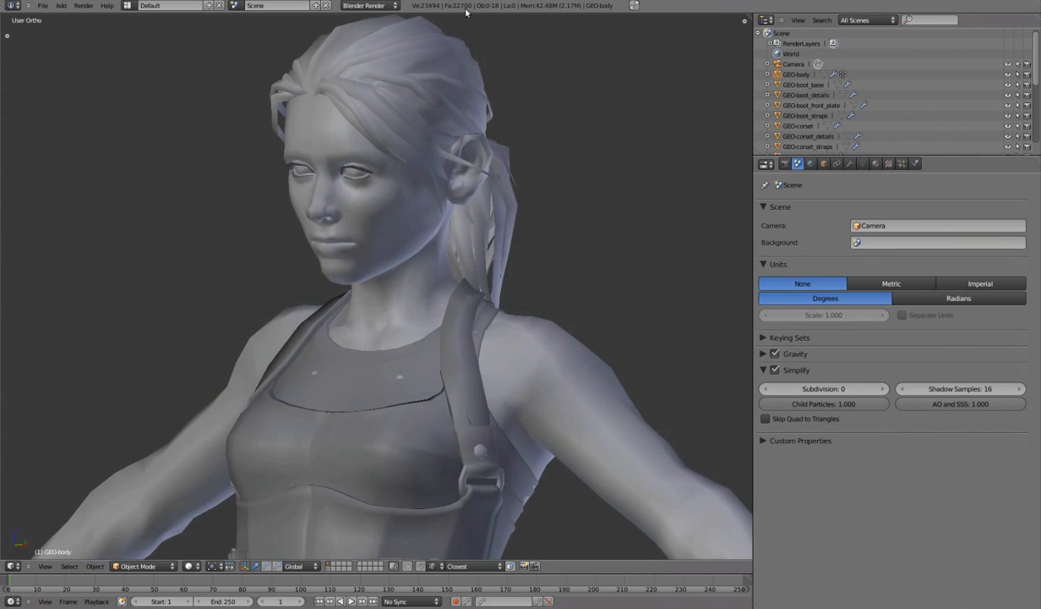
pyautogui.moveTo(582, 164)
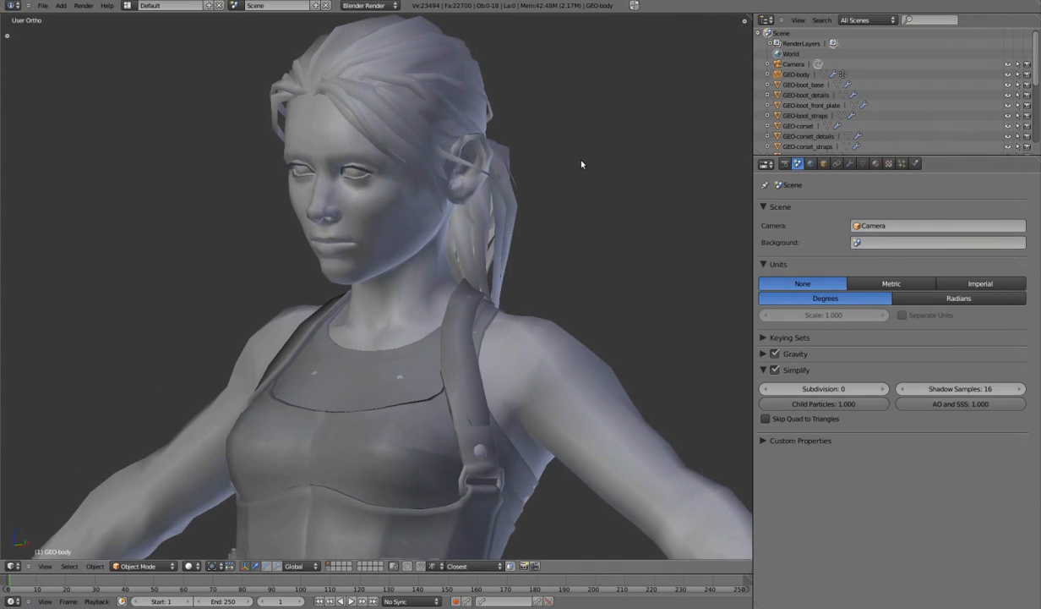
pyautogui.click(881, 387)
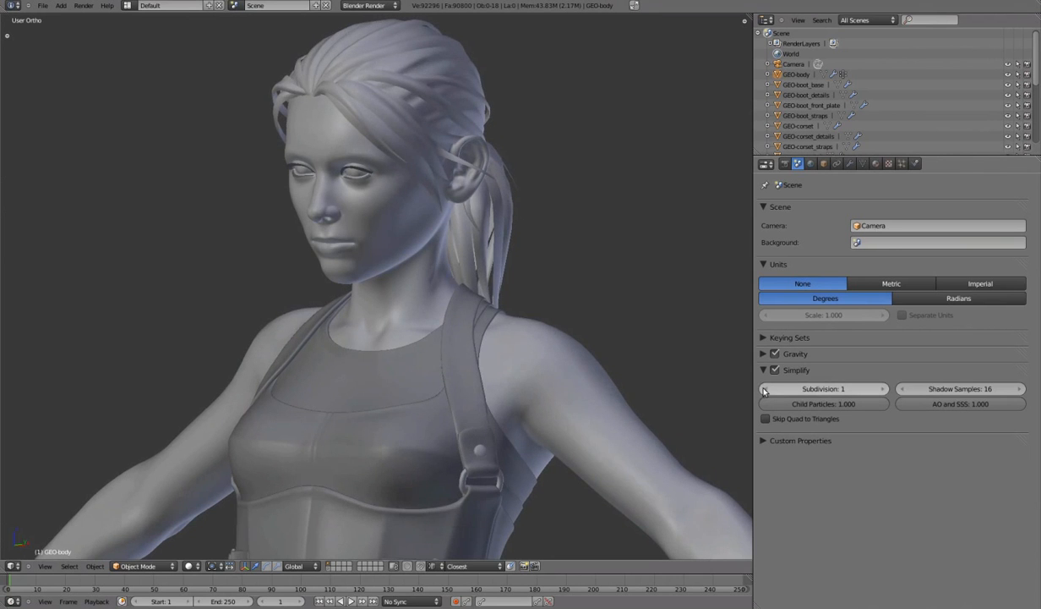
pyautogui.click(766, 387)
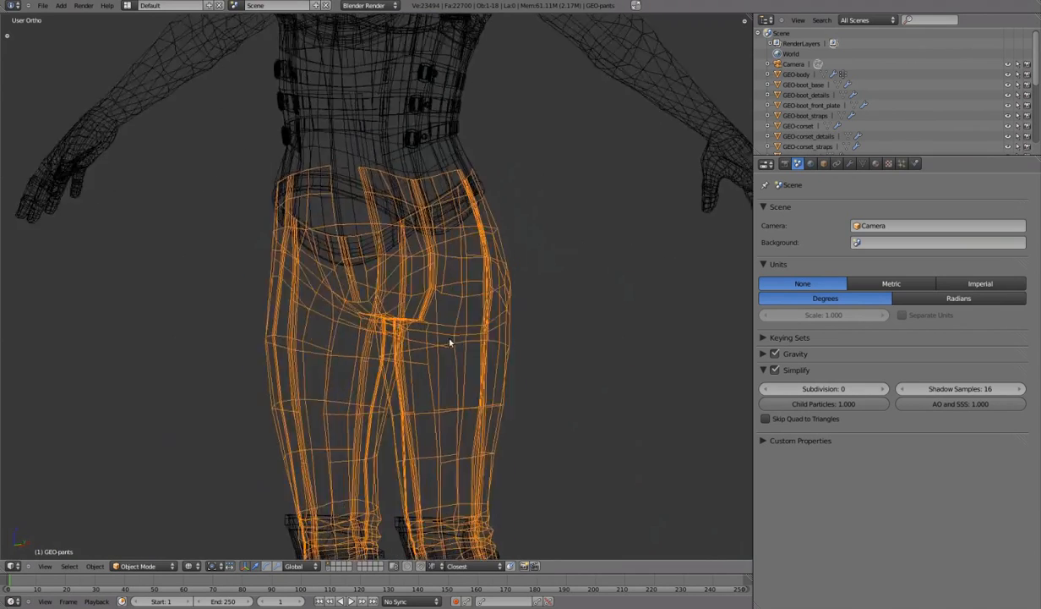
# Step: Turn on All Edges wireframe display, unhide the remaining outfit objects, and switch Simplify off
pyautogui.press('n')
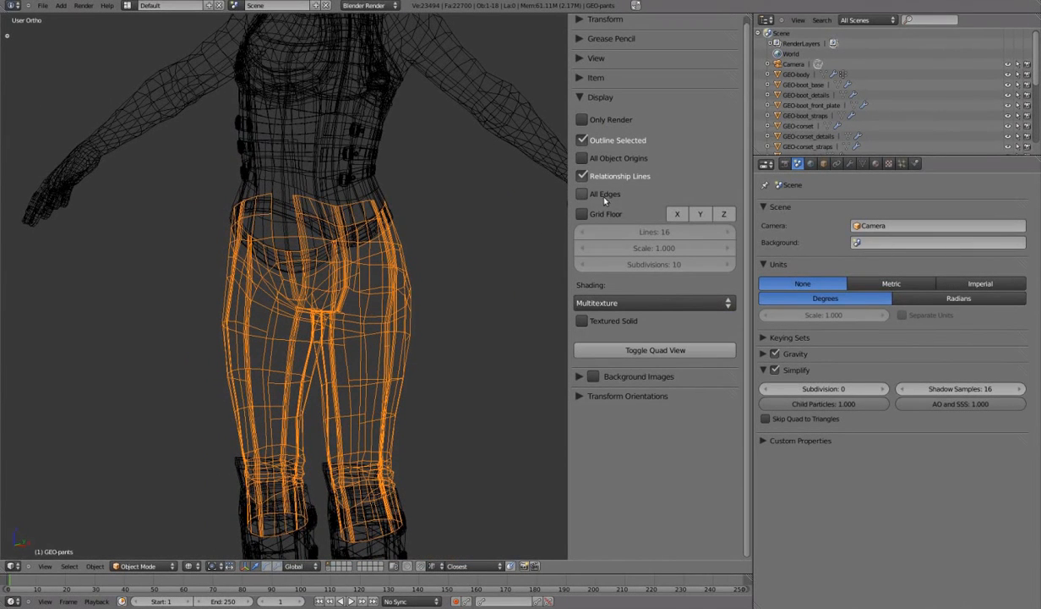
pyautogui.click(581, 193)
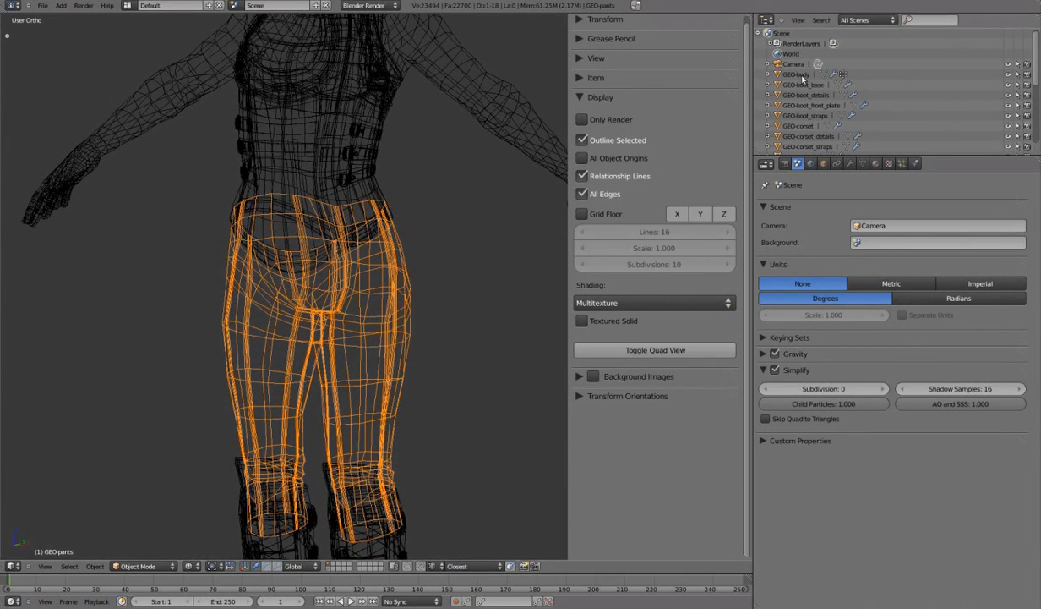
pyautogui.click(810, 95)
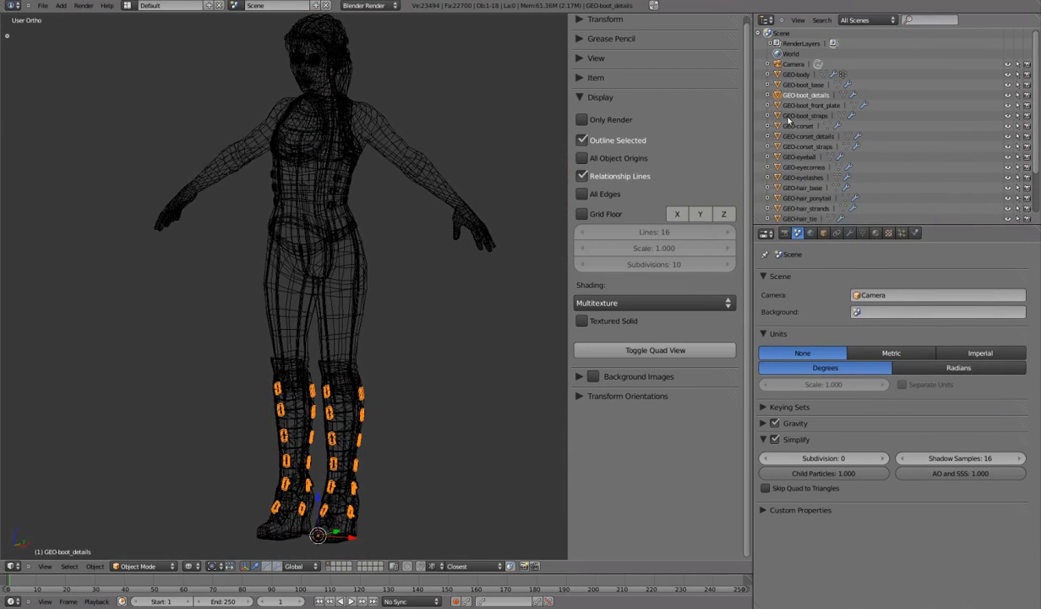
pyautogui.click(808, 135)
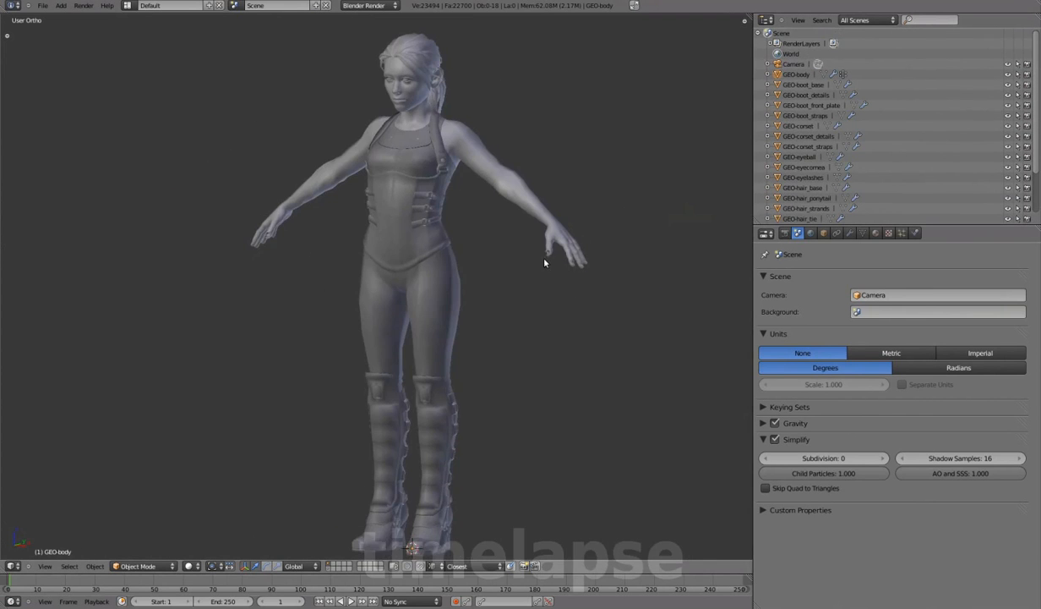
pyautogui.moveTo(774, 439)
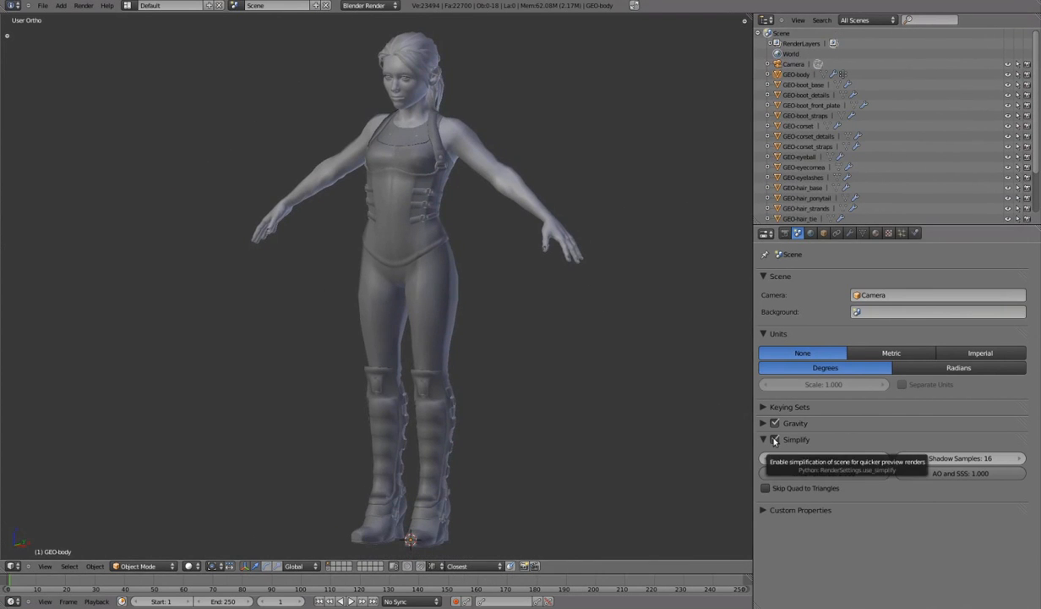
pyautogui.click(774, 440)
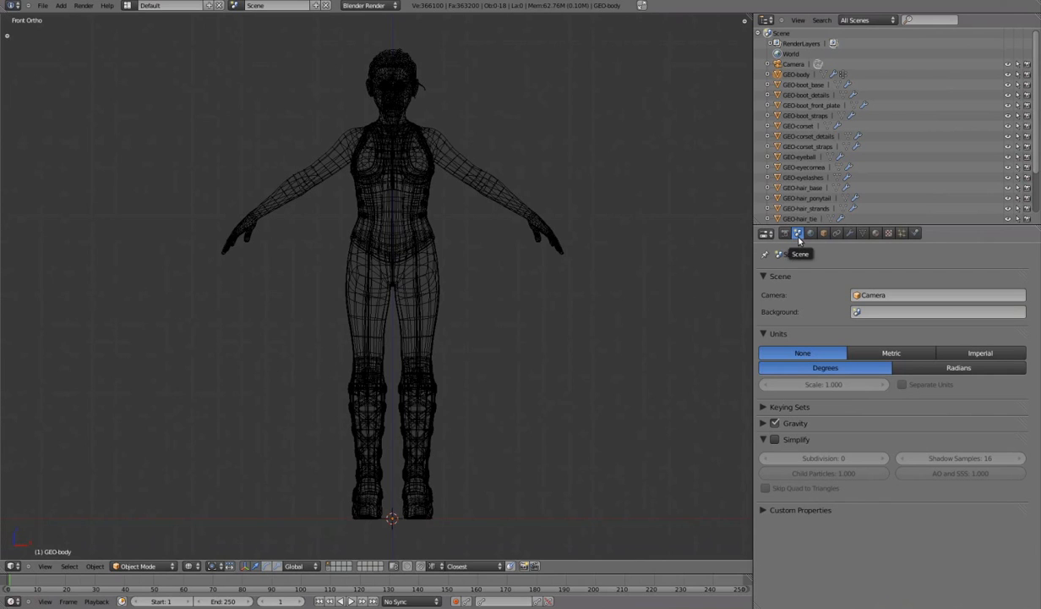
pyautogui.moveTo(803, 347)
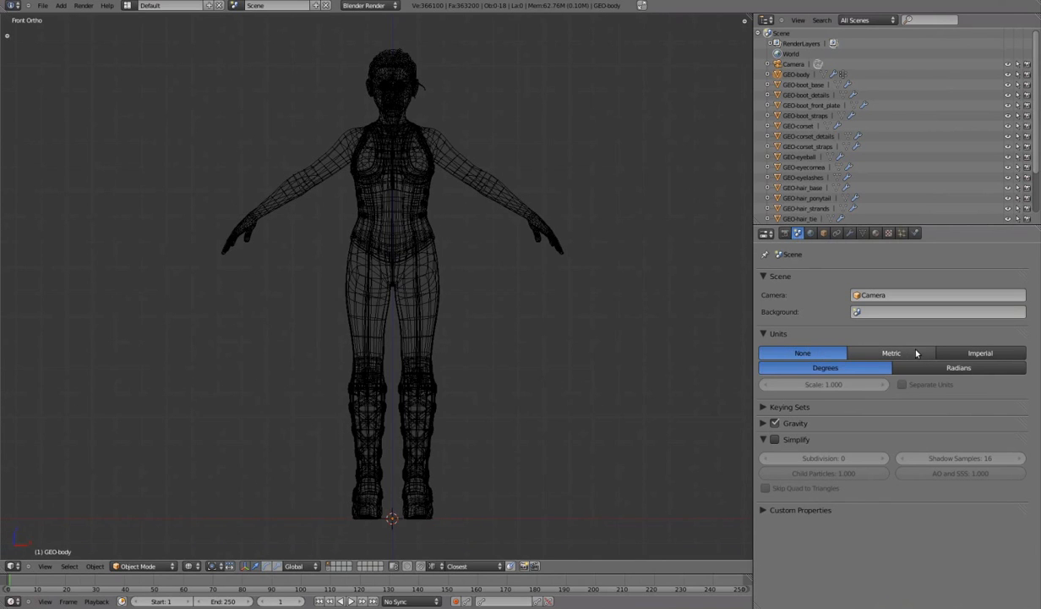
# Step: Switch the scene's unit system to Metric and then to Imperial
pyautogui.click(889, 353)
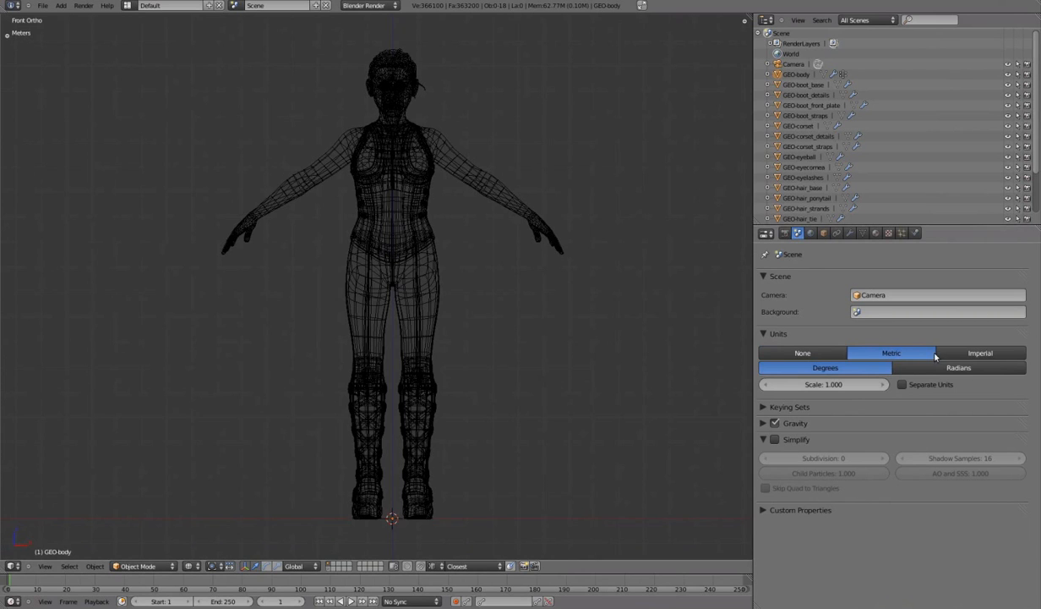
pyautogui.click(981, 354)
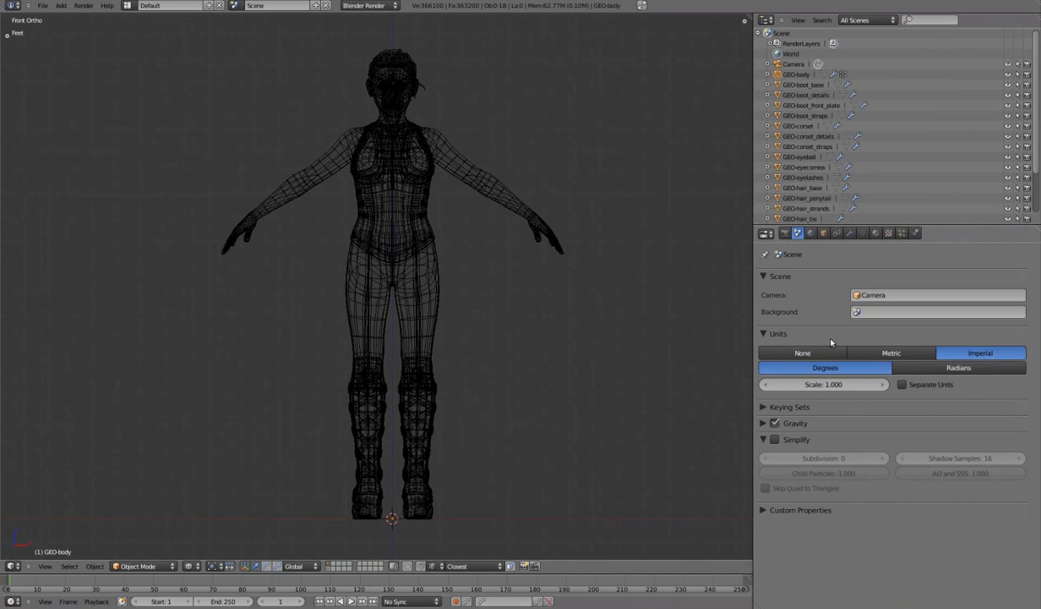
pyautogui.moveTo(15, 44)
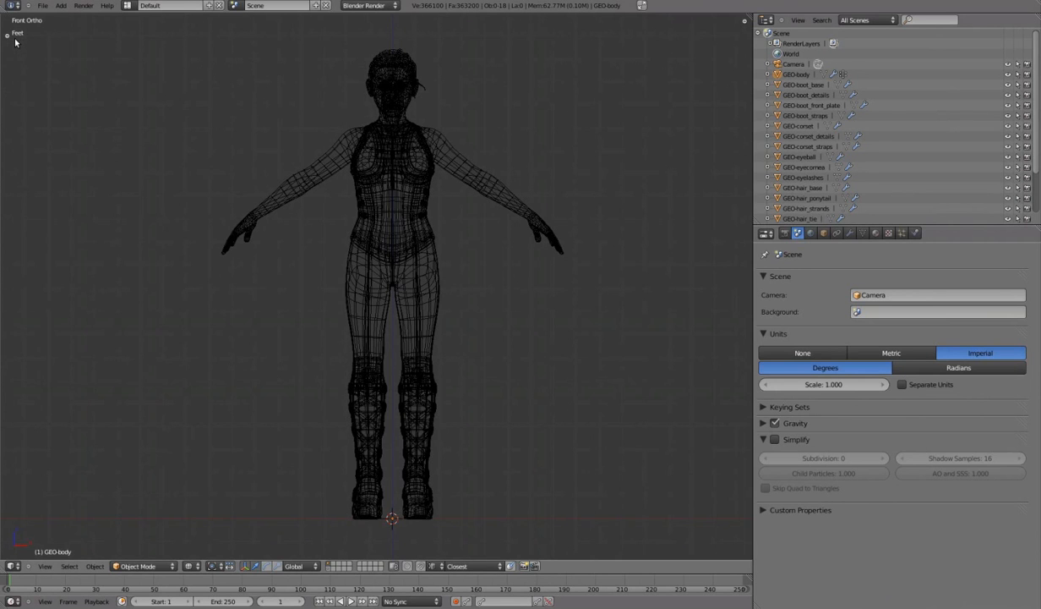
pyautogui.moveTo(538, 295)
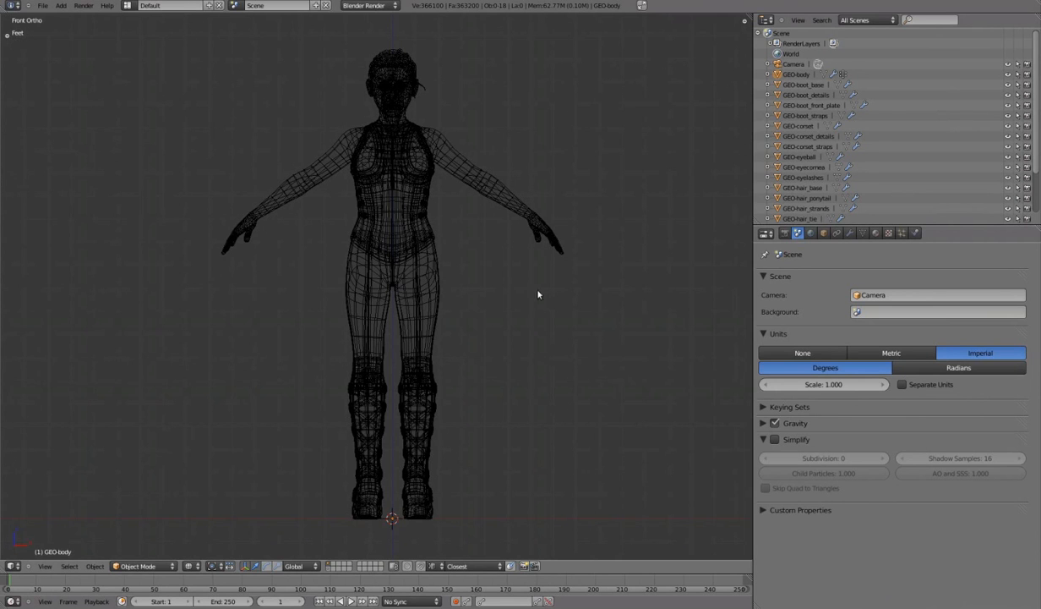
pyautogui.moveTo(554, 299)
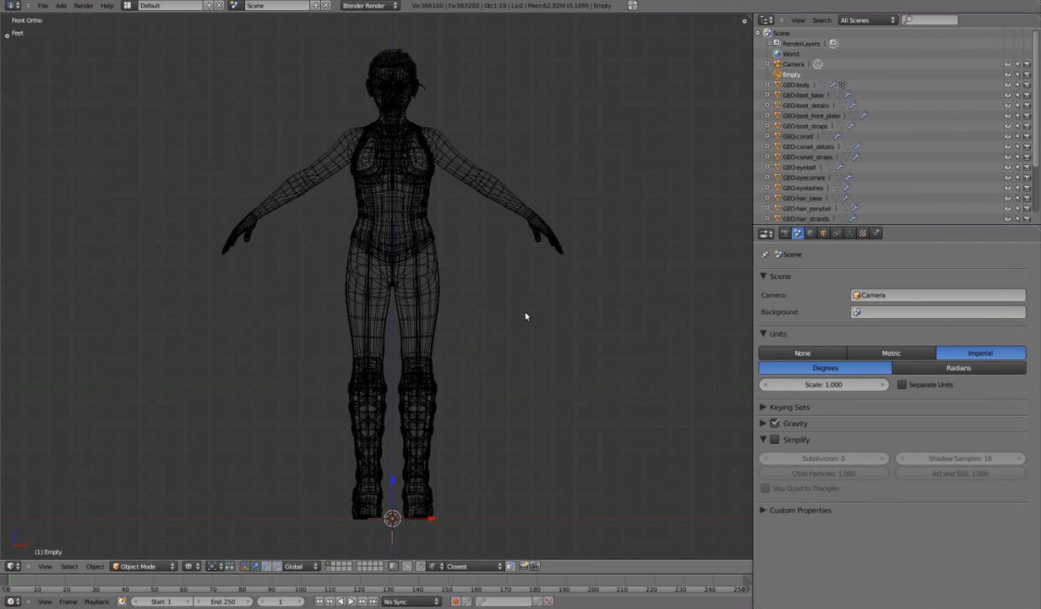
pyautogui.press('a')
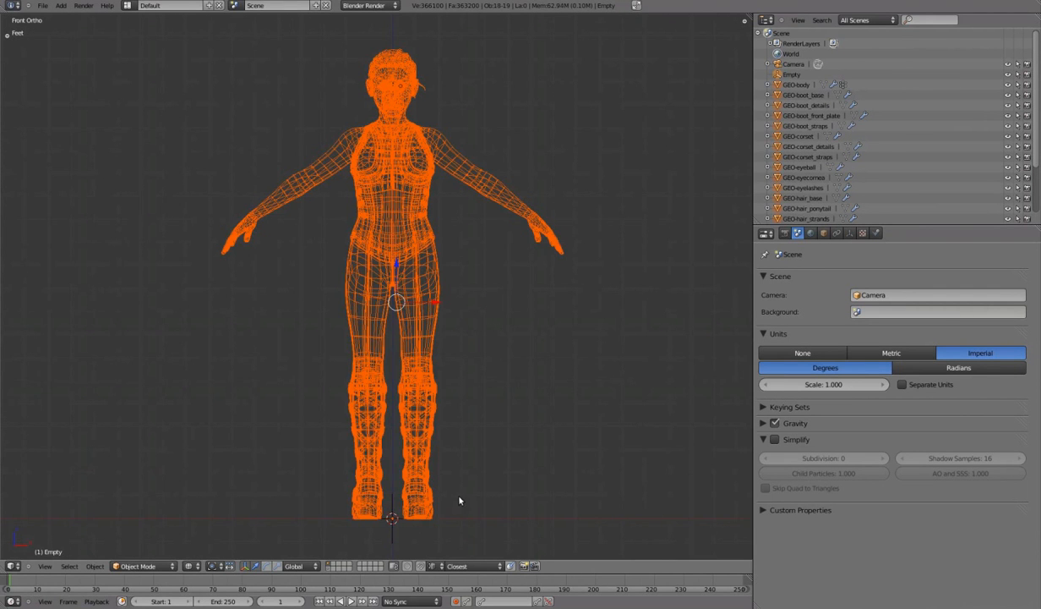
pyautogui.moveTo(500, 394)
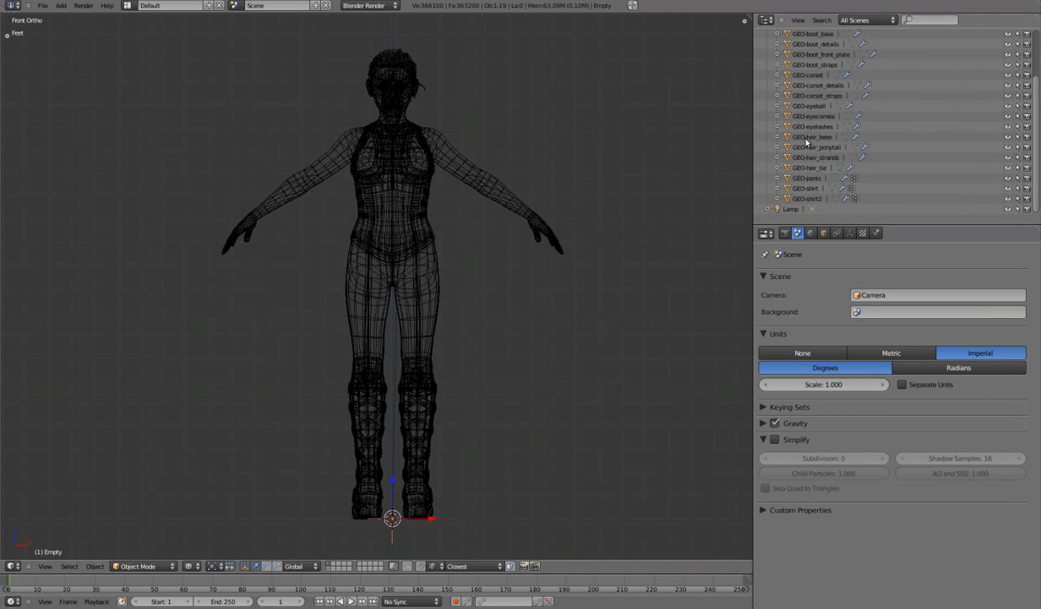
pyautogui.click(767, 75)
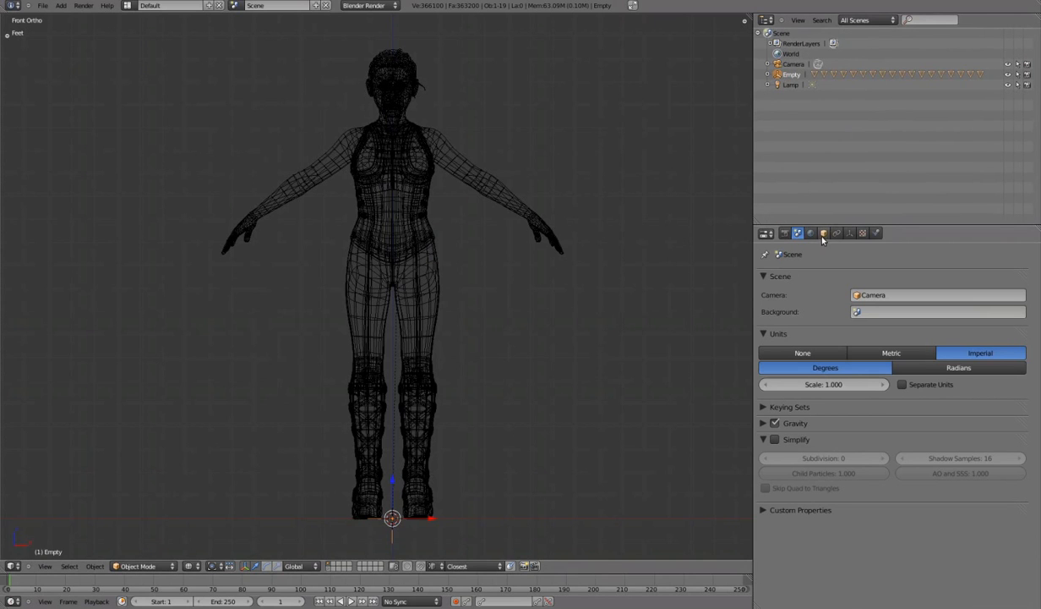
pyautogui.click(823, 233)
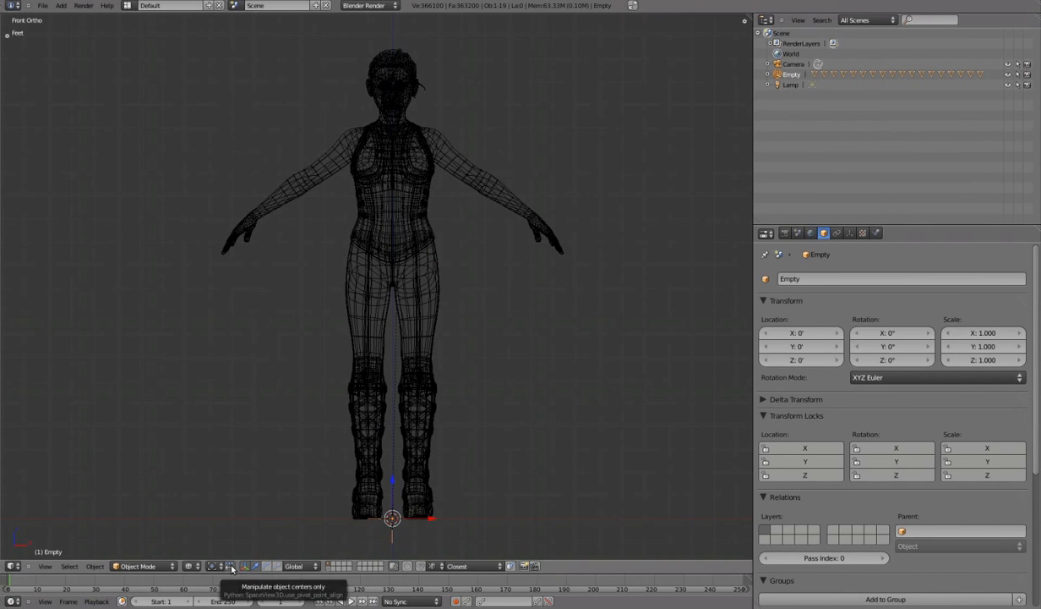
pyautogui.moveTo(571, 429)
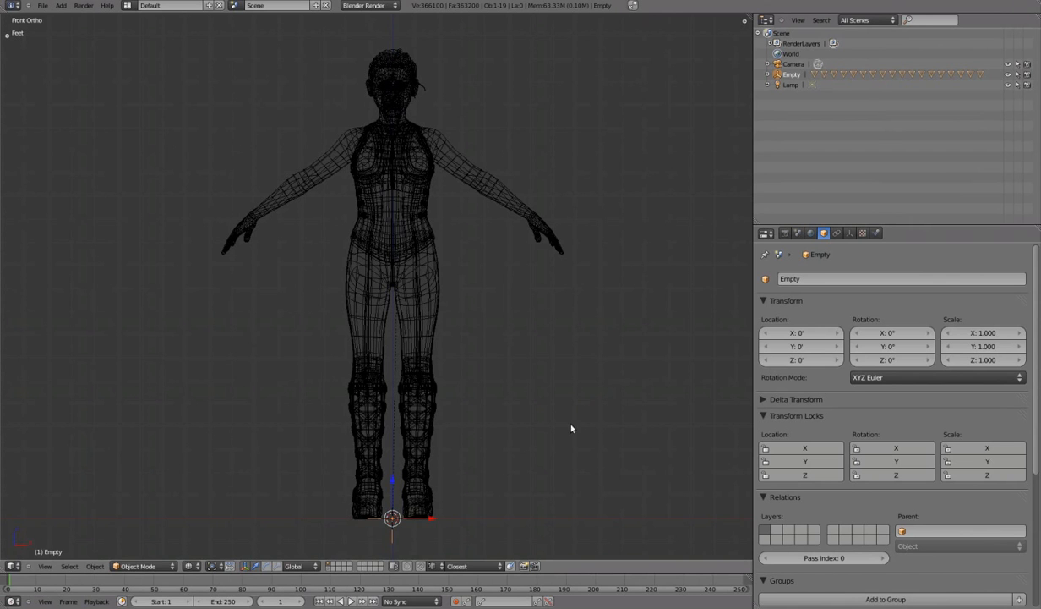
pyautogui.moveTo(685, 330)
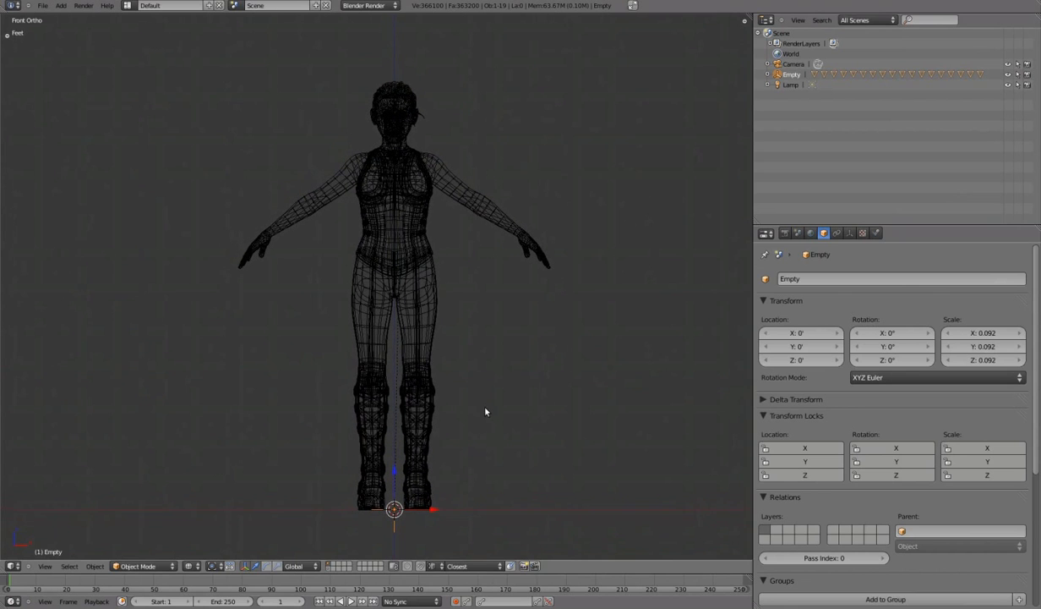
pyautogui.moveTo(521, 472)
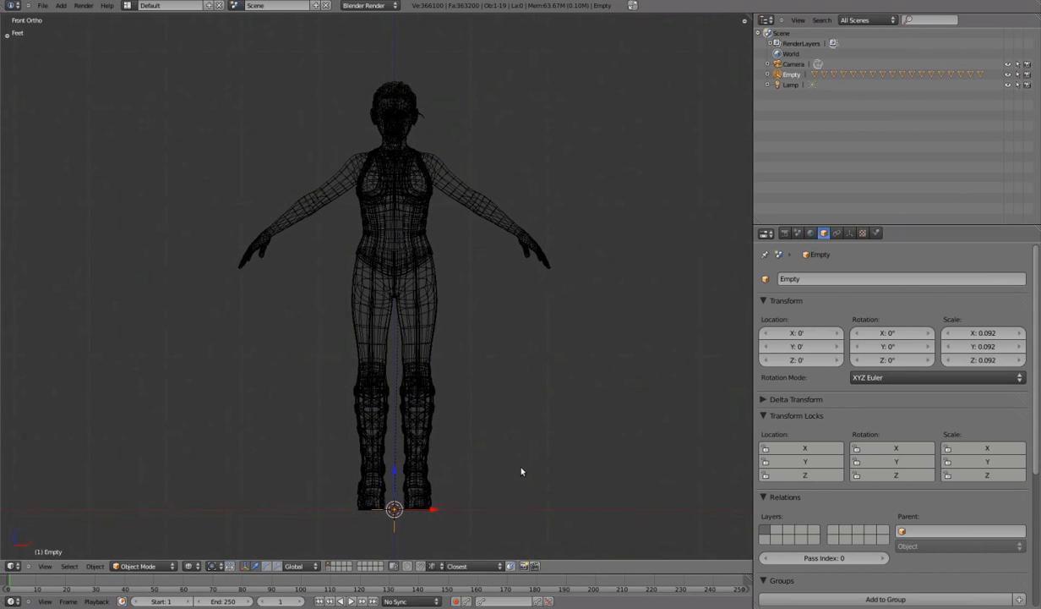
pyautogui.moveTo(504, 440)
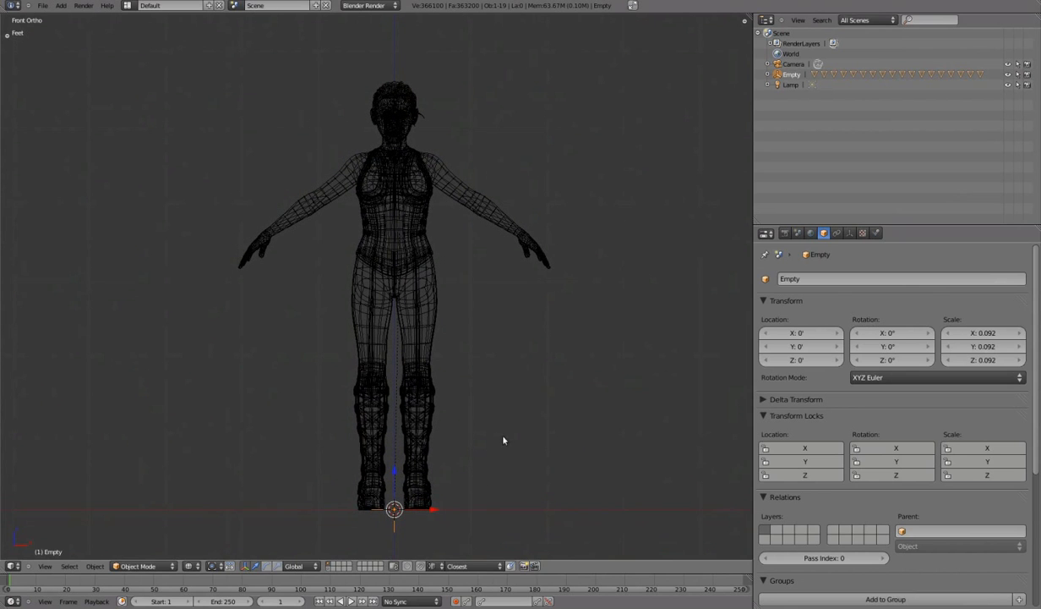
pyautogui.moveTo(520, 242)
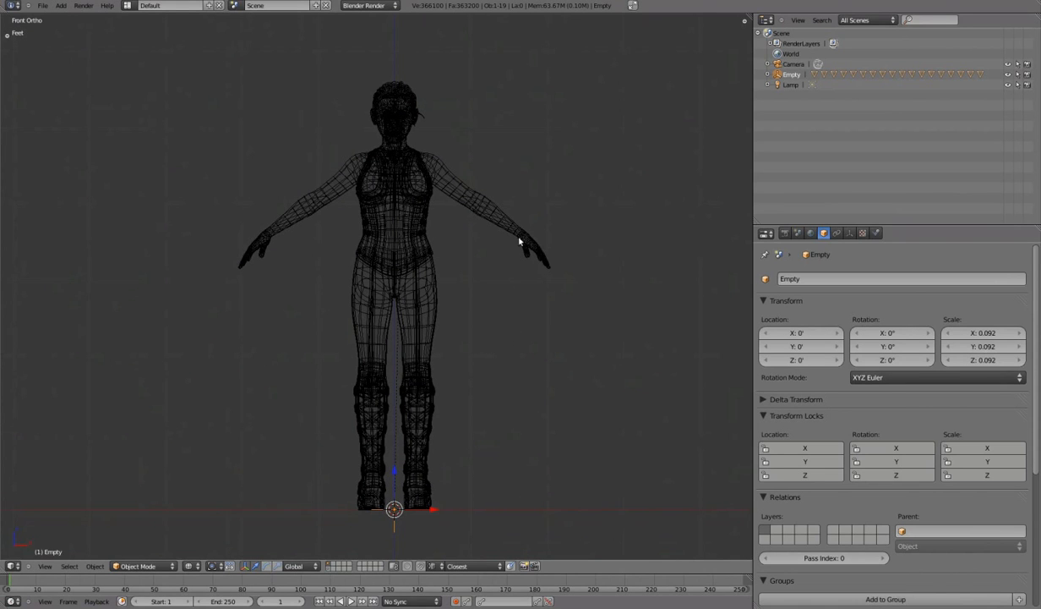
pyautogui.moveTo(436, 57)
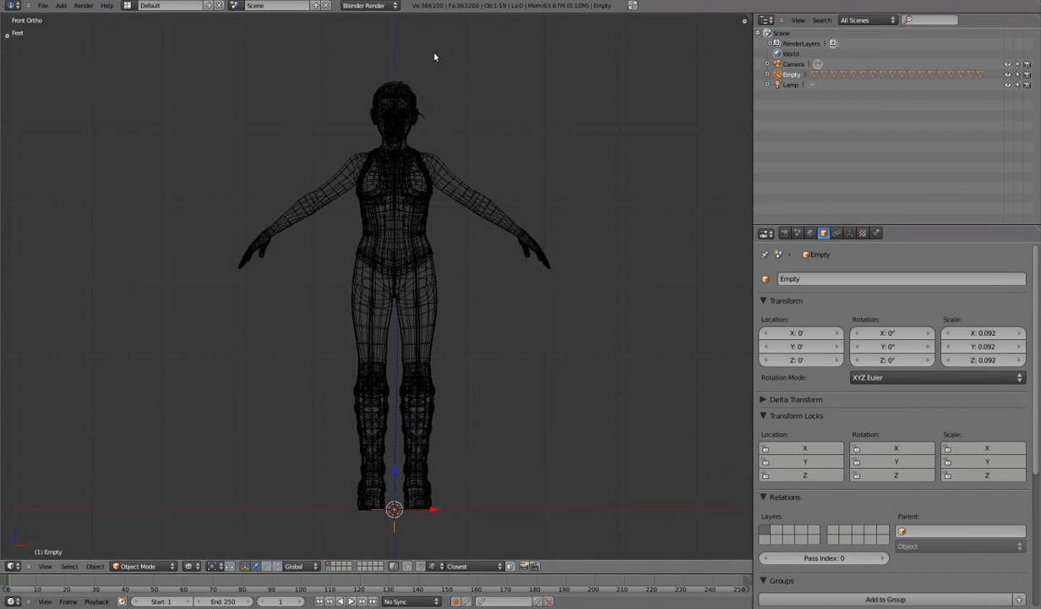
pyautogui.moveTo(497, 93)
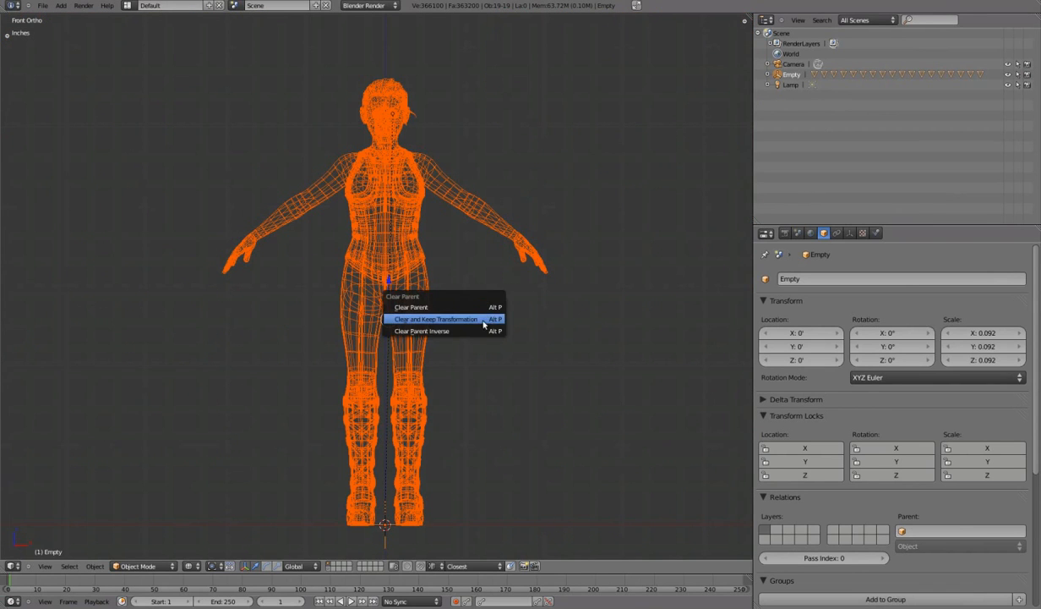
# Step: Unparent all pieces keeping transforms, delete the Empty, and apply scale so each reads 1.0
pyautogui.click(436, 318)
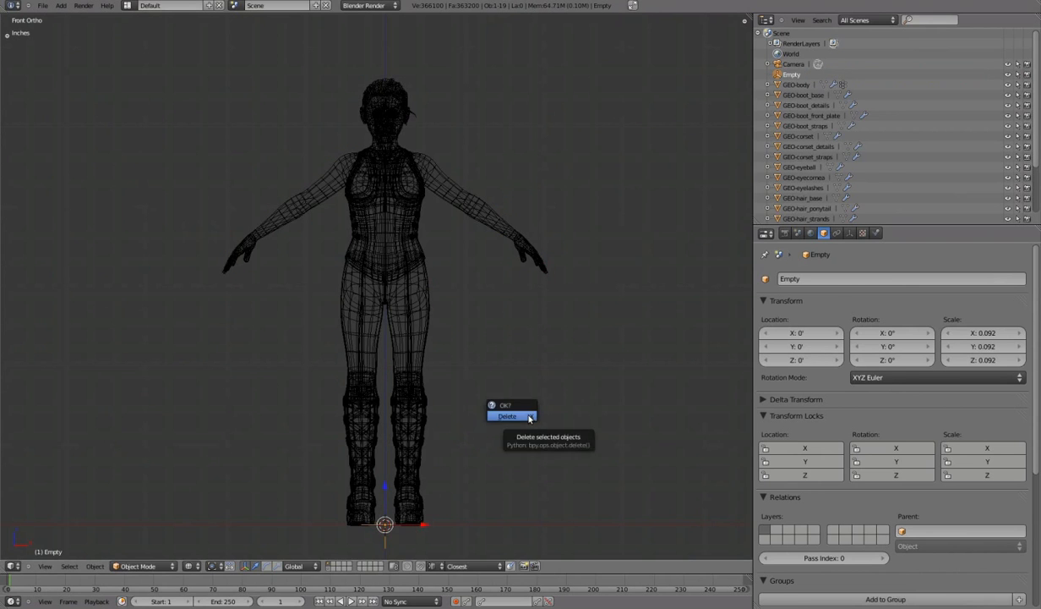
pyautogui.click(507, 416)
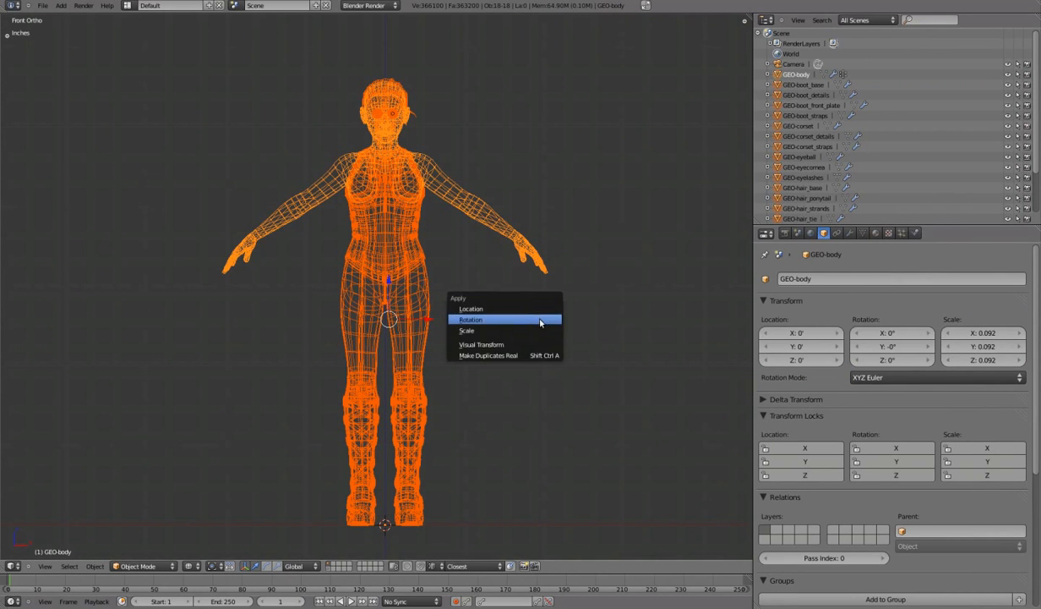
pyautogui.moveTo(497, 329)
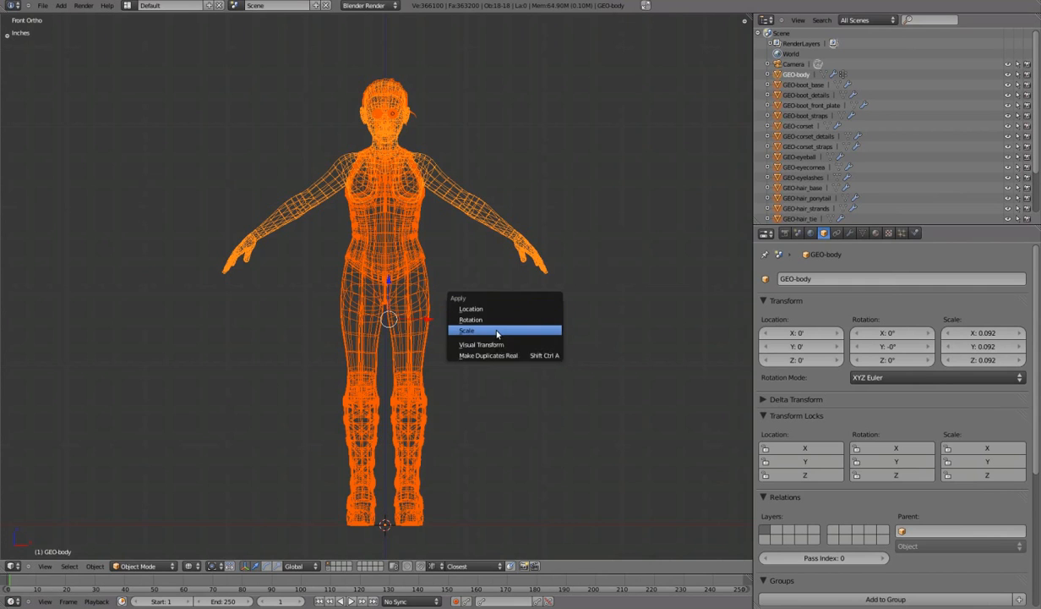
pyautogui.click(466, 329)
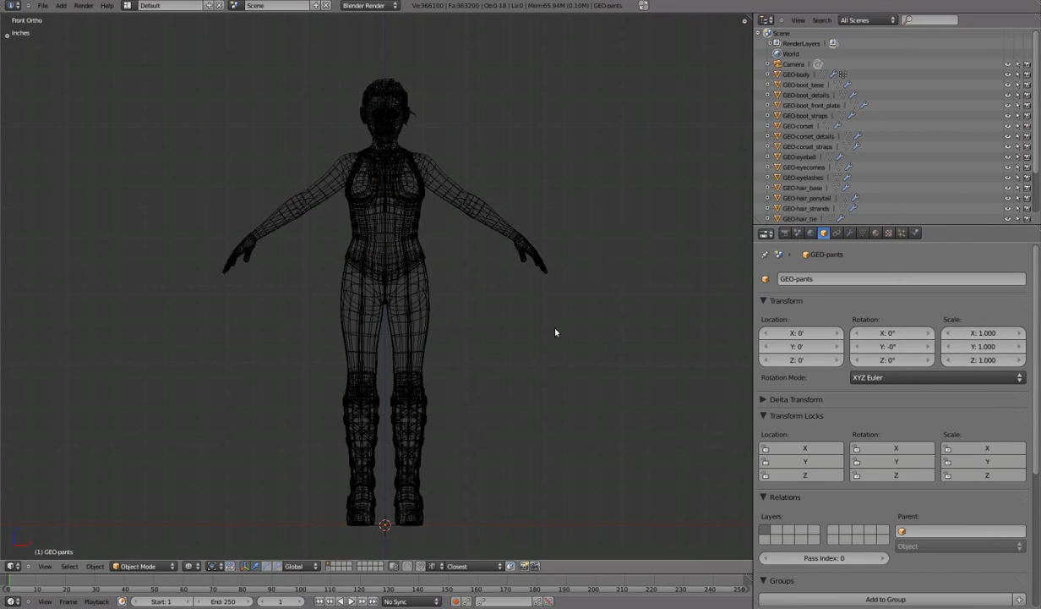
pyautogui.click(785, 233)
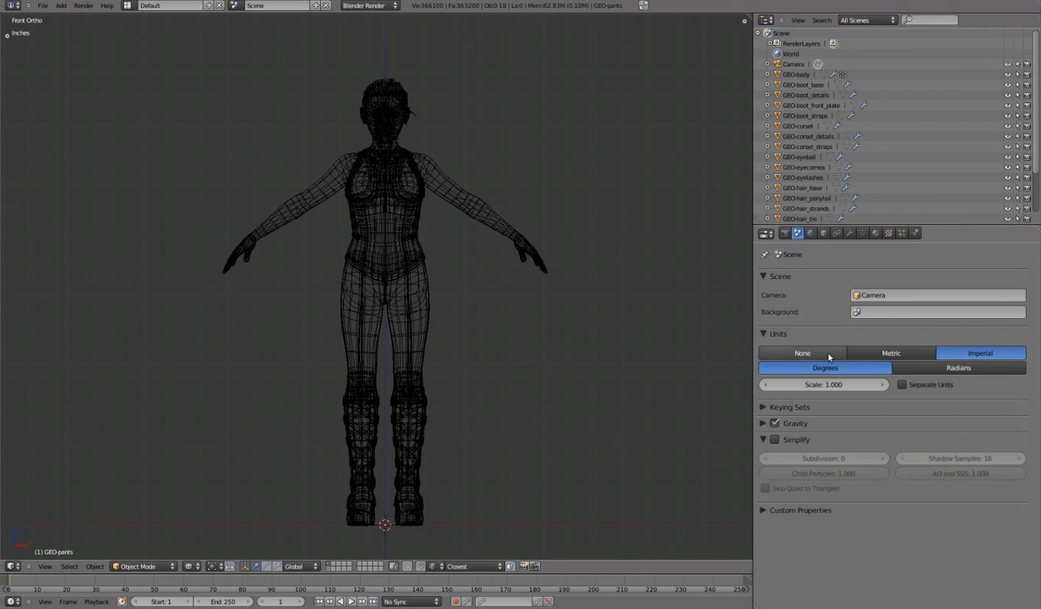
# Step: Set scene units to None and apply Location to the selected pieces
pyautogui.click(801, 354)
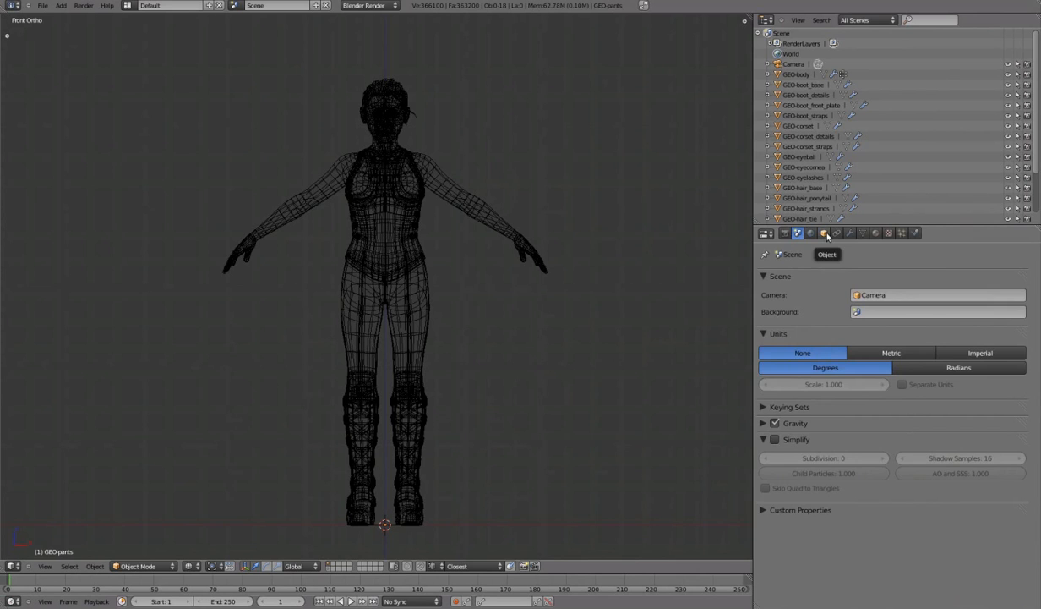
pyautogui.click(823, 234)
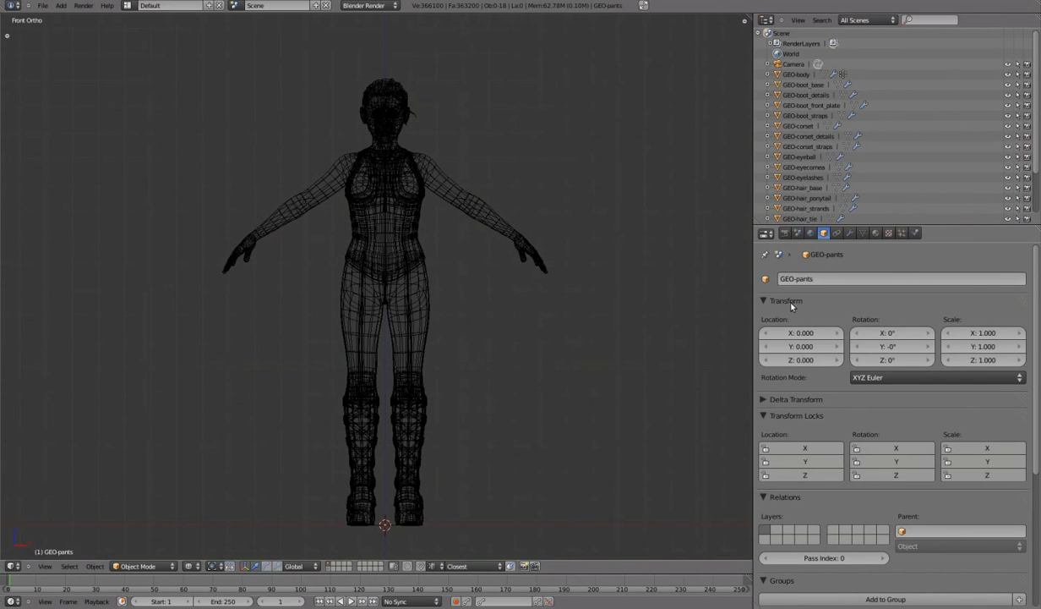
pyautogui.click(798, 155)
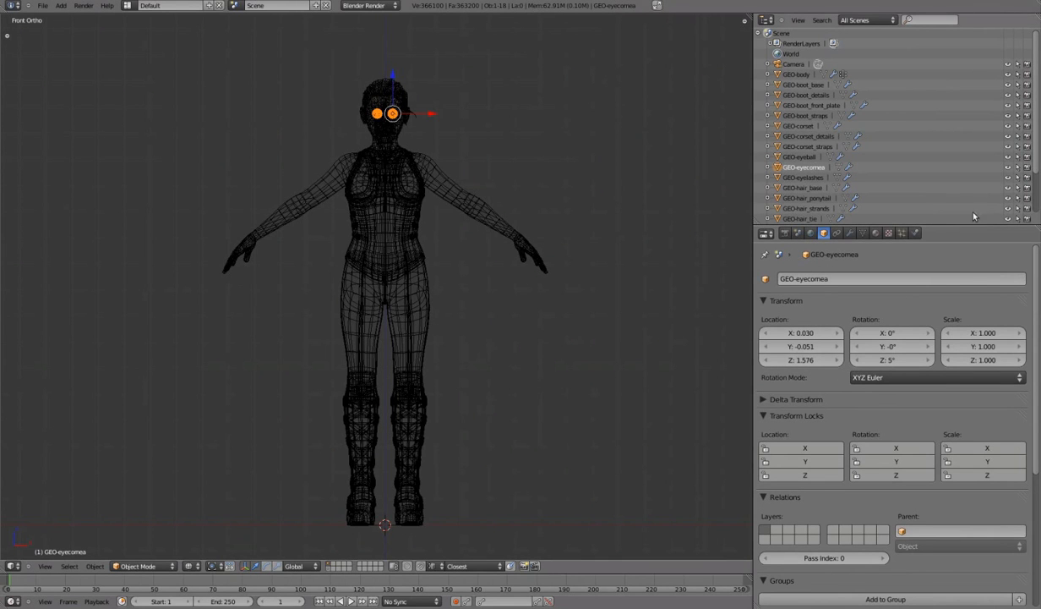
pyautogui.moveTo(1018, 161)
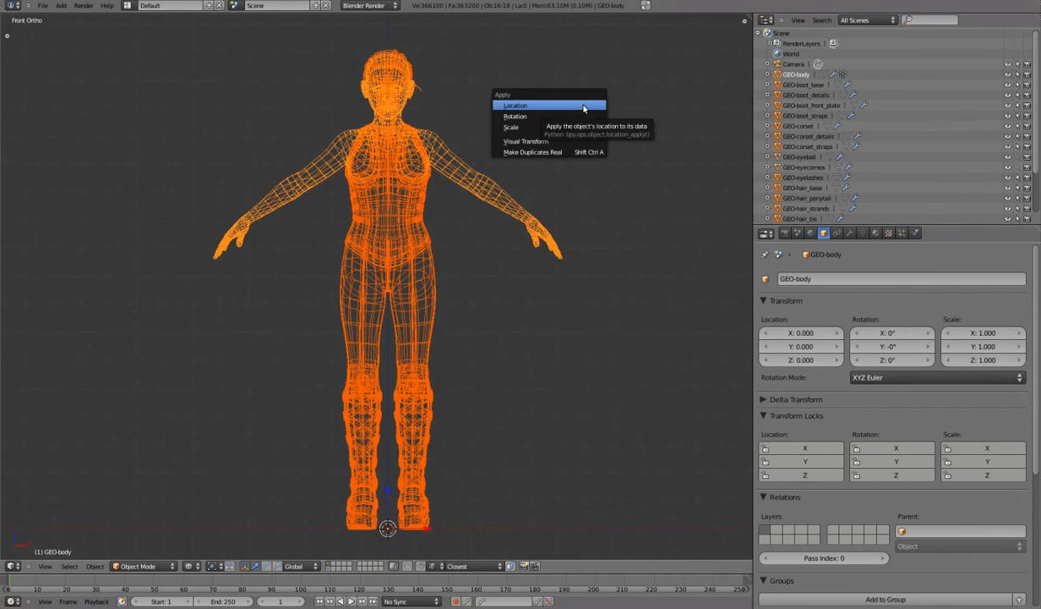
pyautogui.click(514, 105)
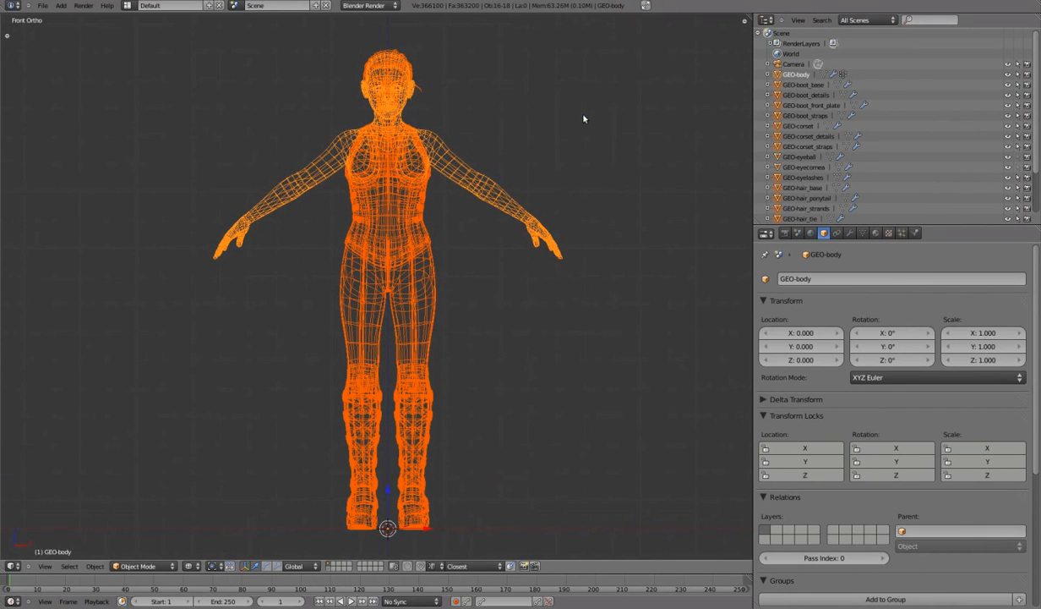
pyautogui.moveTo(585, 129)
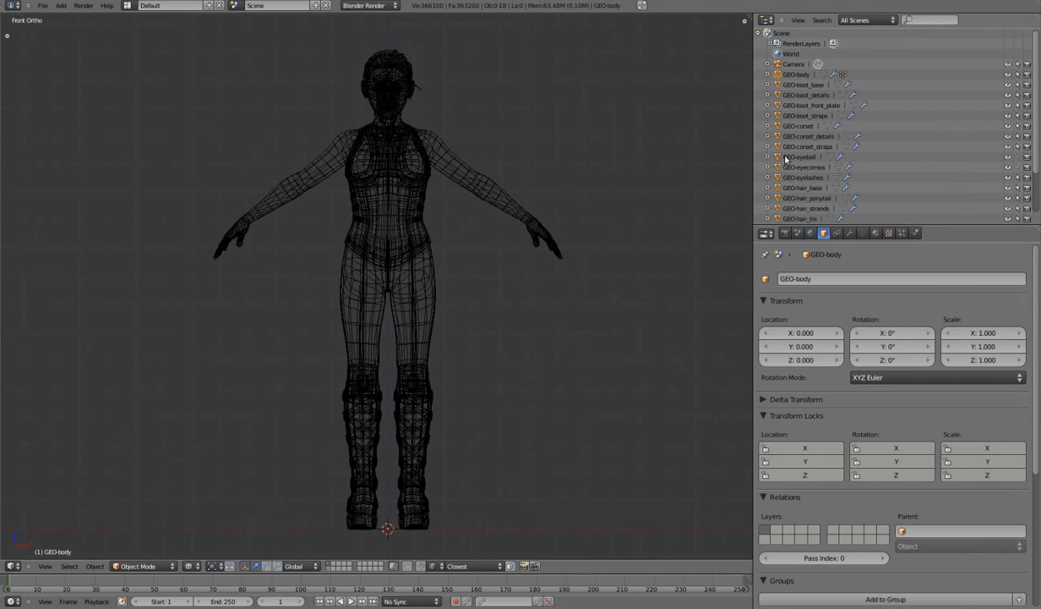
pyautogui.moveTo(1021, 173)
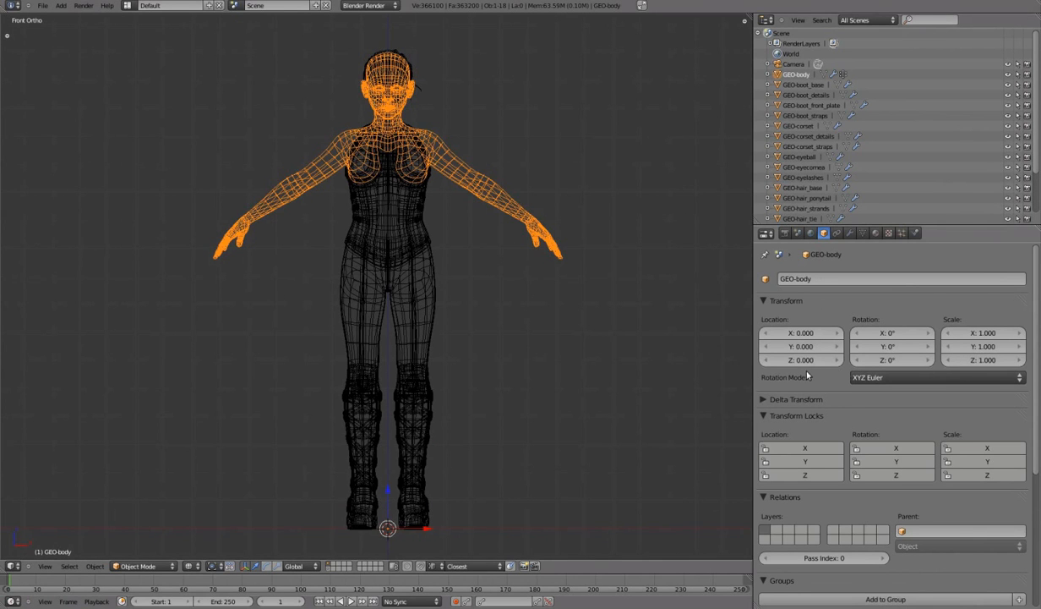
# Step: Check the corset, eyeball, cornea and body pieces for zeroed transforms
pyautogui.click(797, 125)
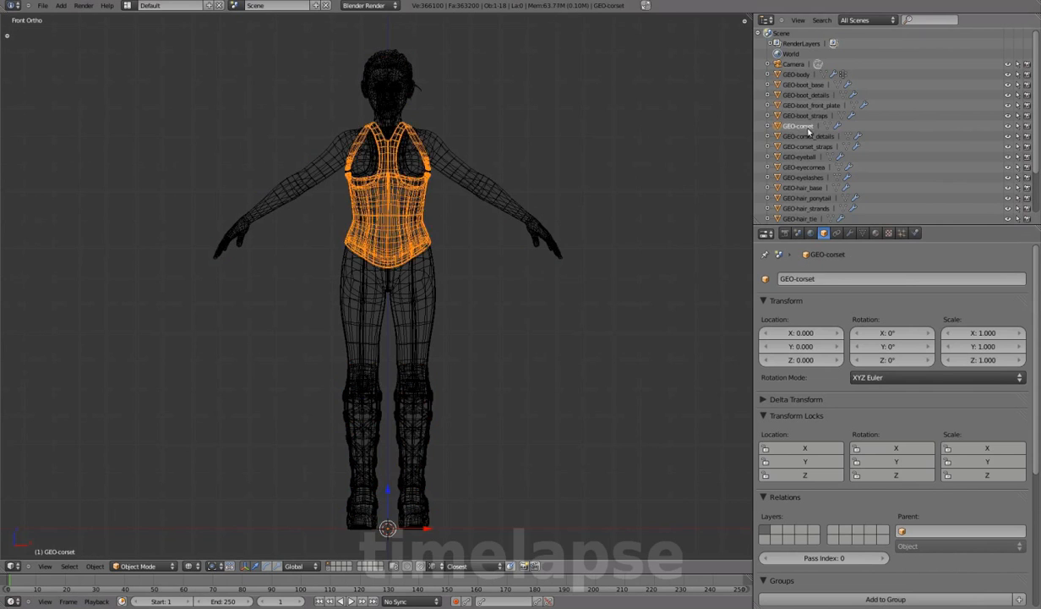
pyautogui.click(799, 105)
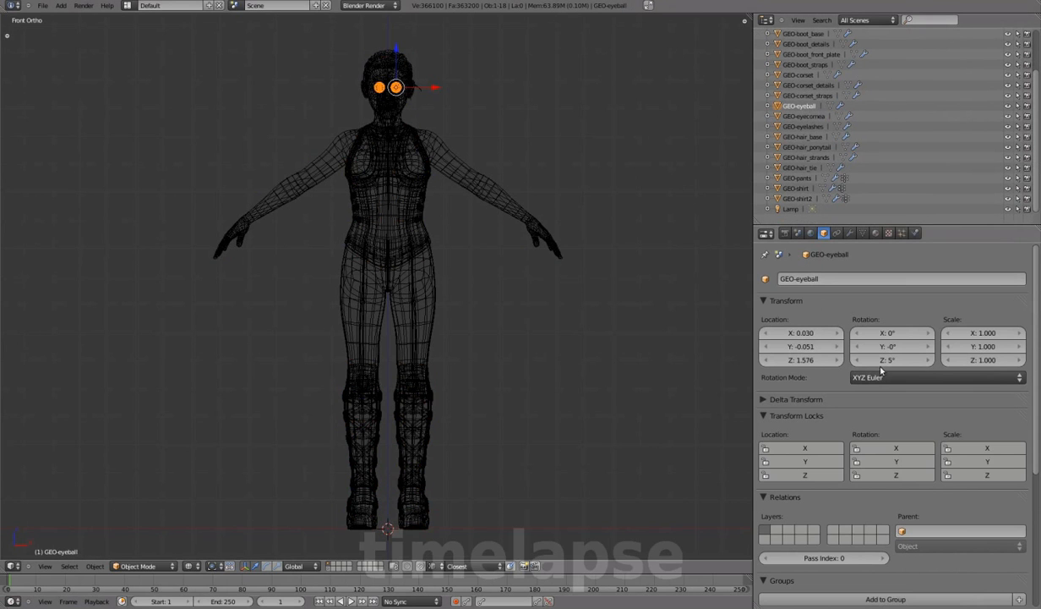
pyautogui.click(808, 115)
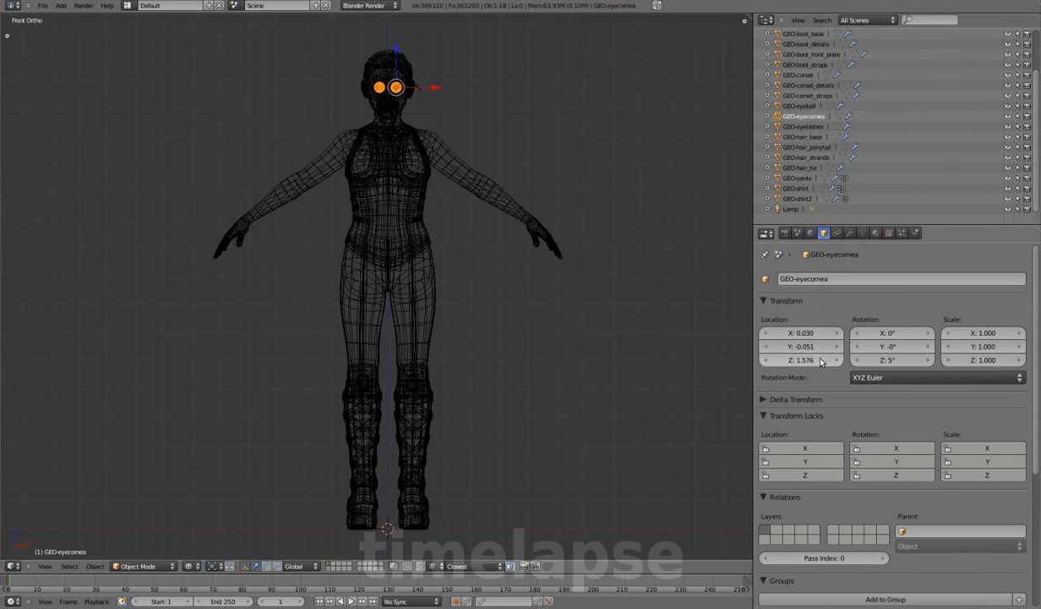
pyautogui.click(794, 188)
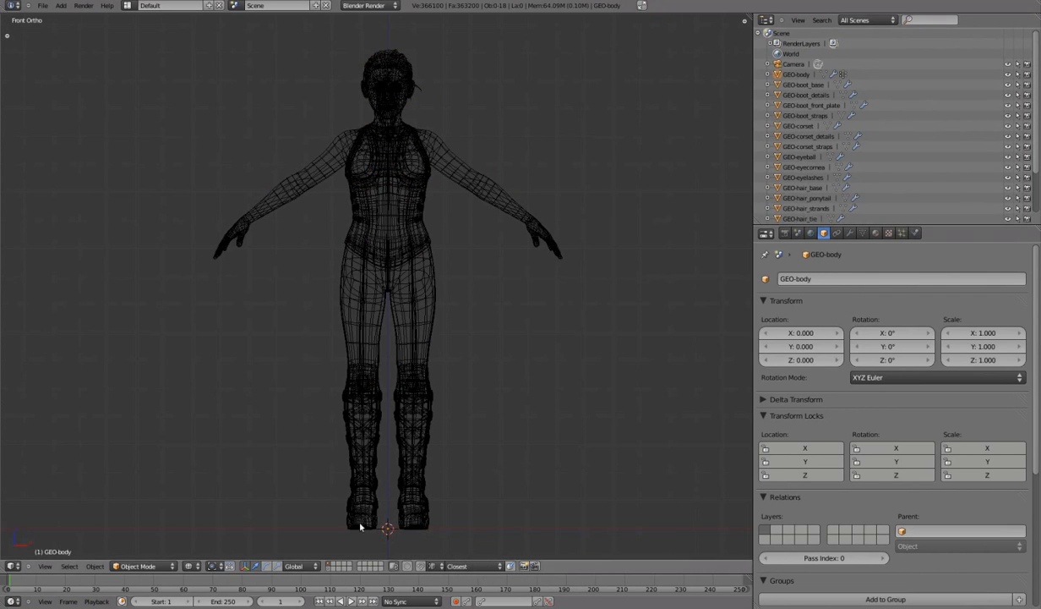
pyautogui.moveTo(399, 524)
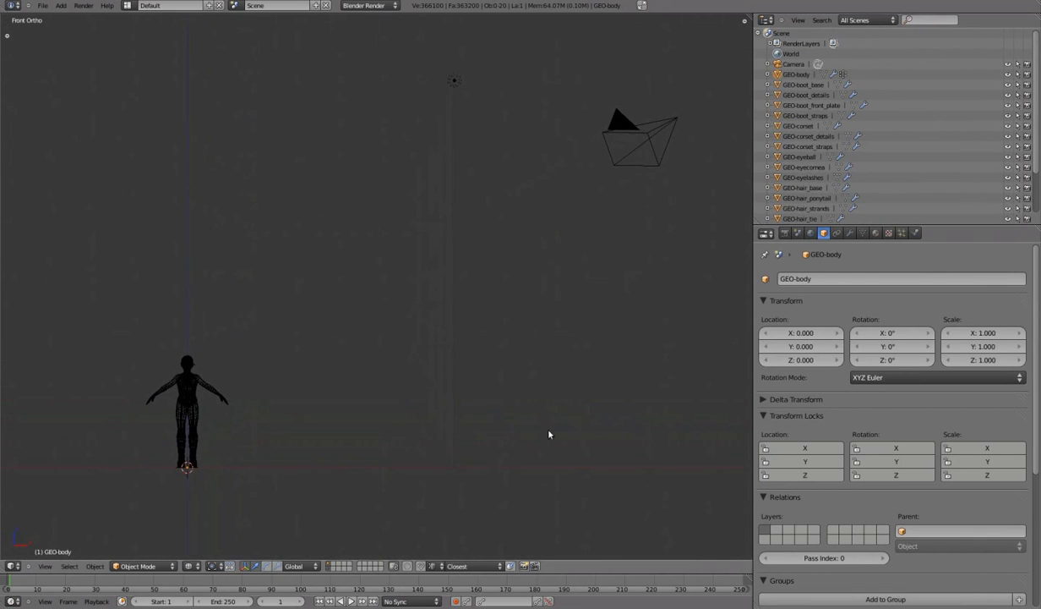
# Step: Switch the viewport shading from Wireframe back to Solid
pyautogui.click(639, 139)
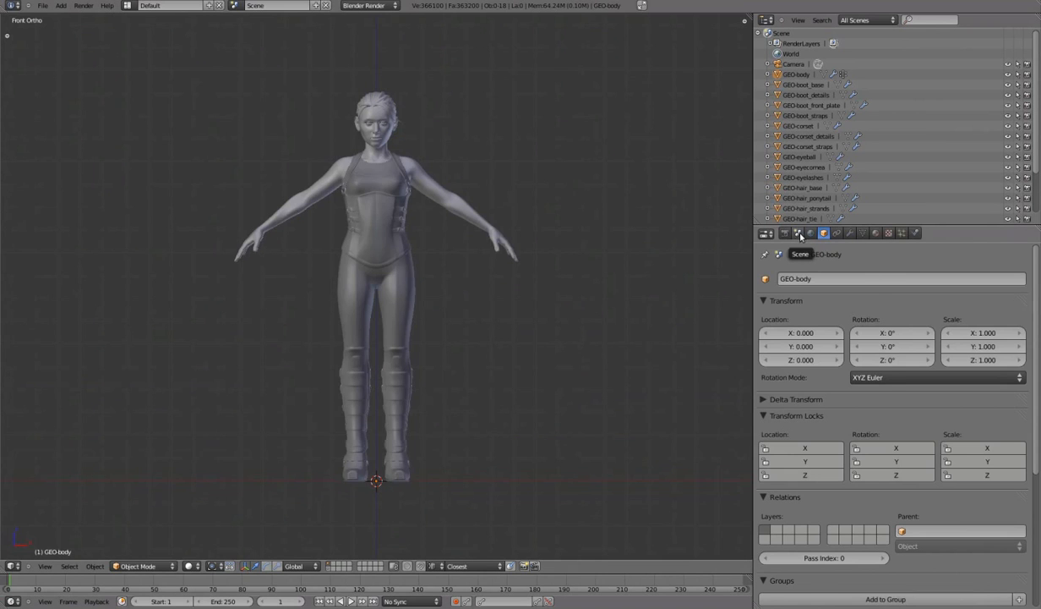
# Step: Enable Simplify with Subdivision 0 and return to front view
pyautogui.click(822, 233)
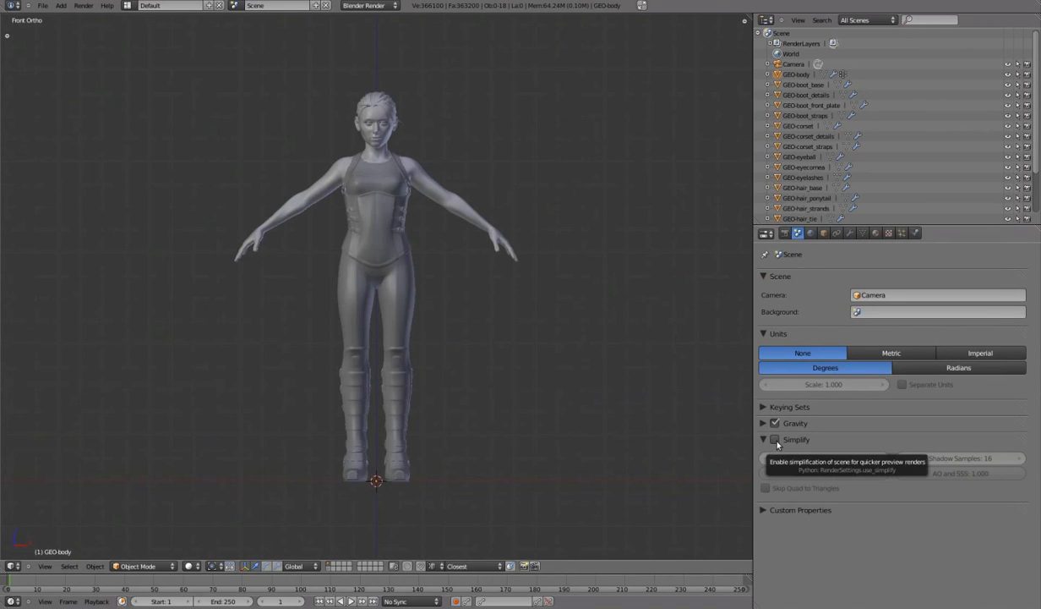
pyautogui.click(775, 439)
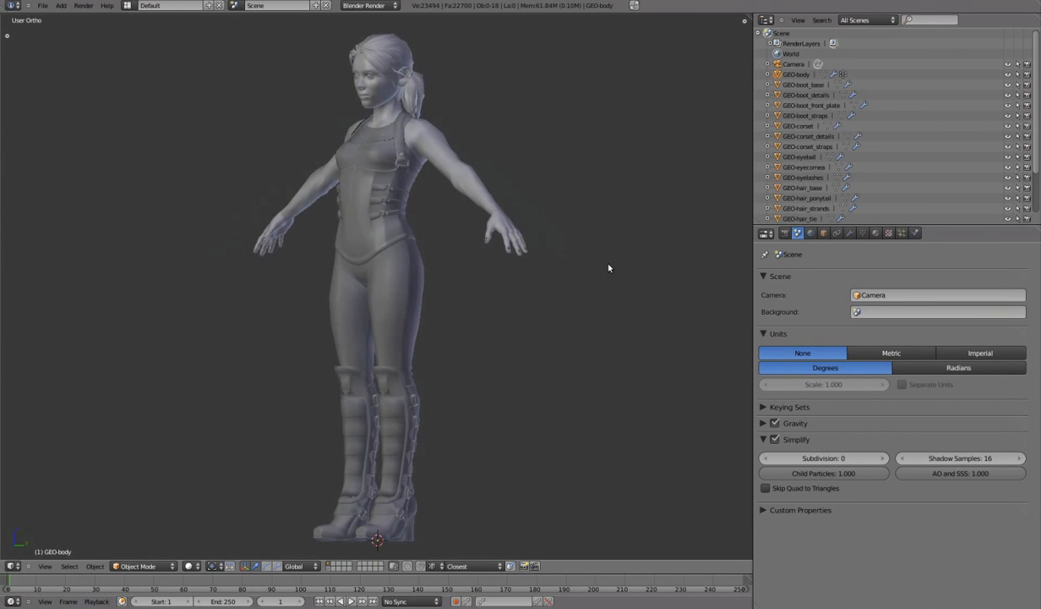
pyautogui.press('KP_1')
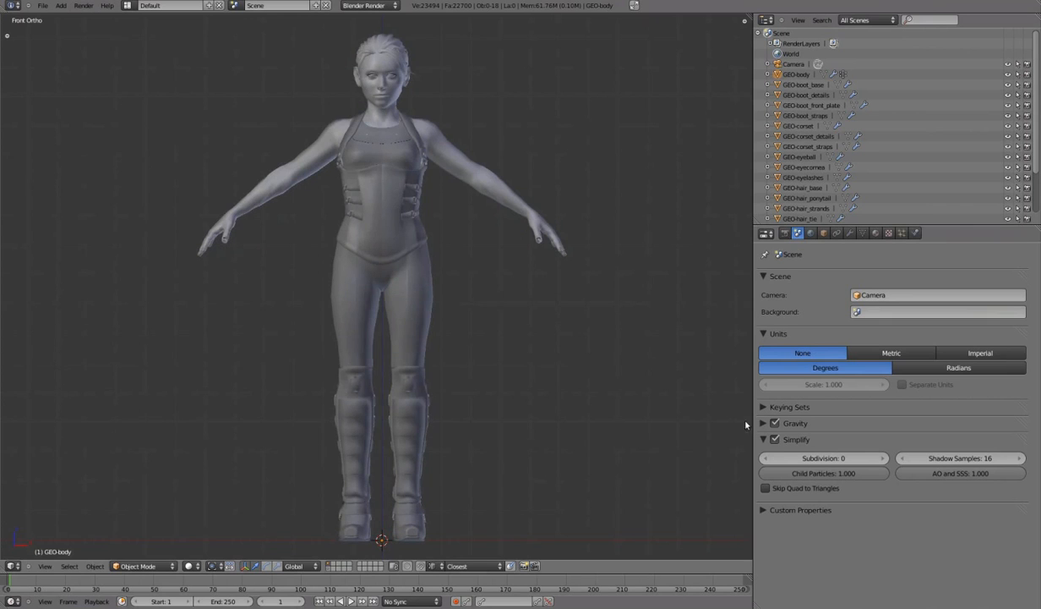
pyautogui.moveTo(832, 449)
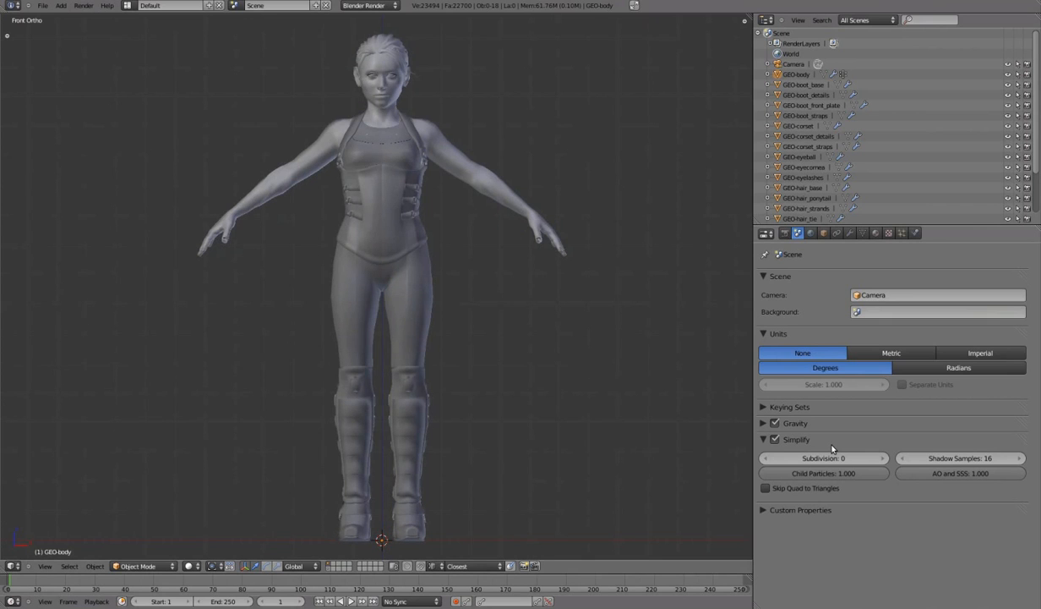